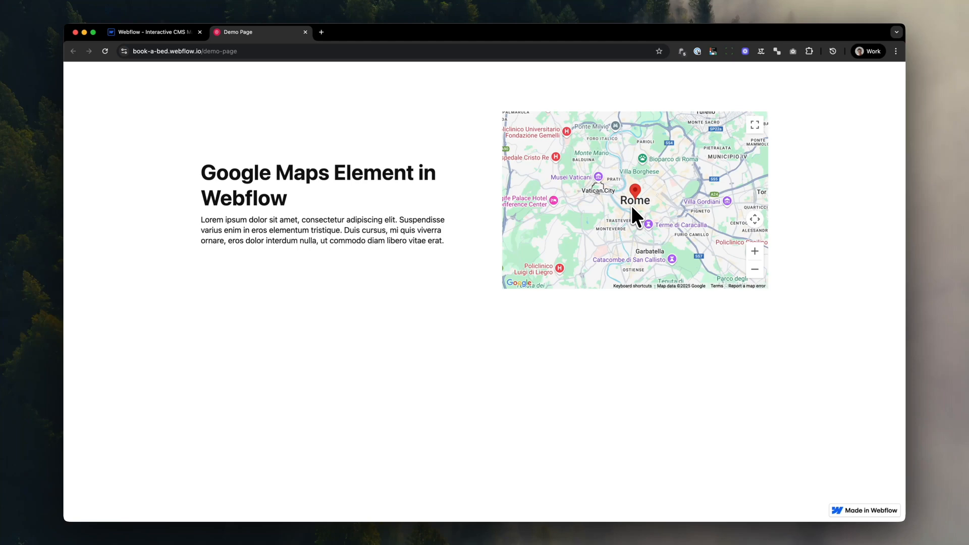
- Return to the Demo Page in the Designer and scroll the Add panel to Advanced elements
left_click(151, 31)
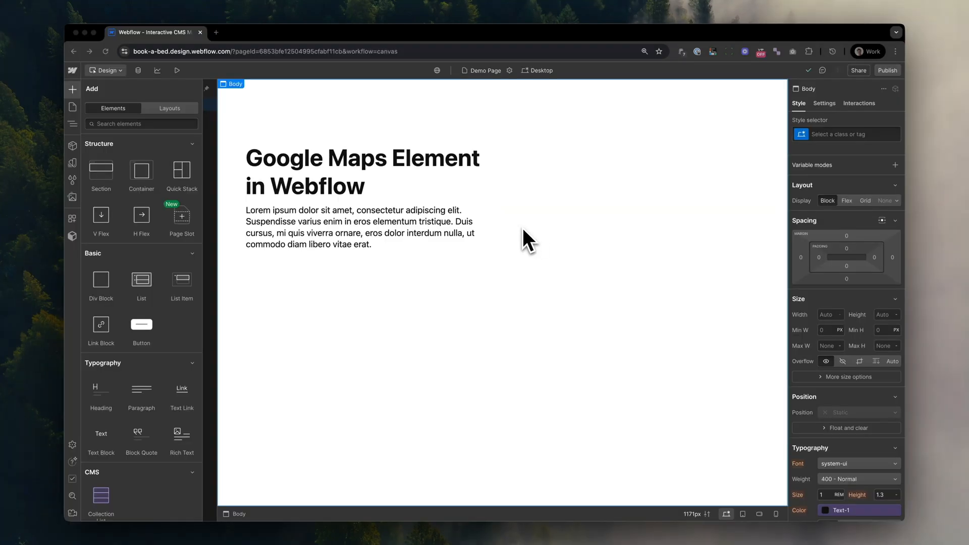
scroll("down", 3)
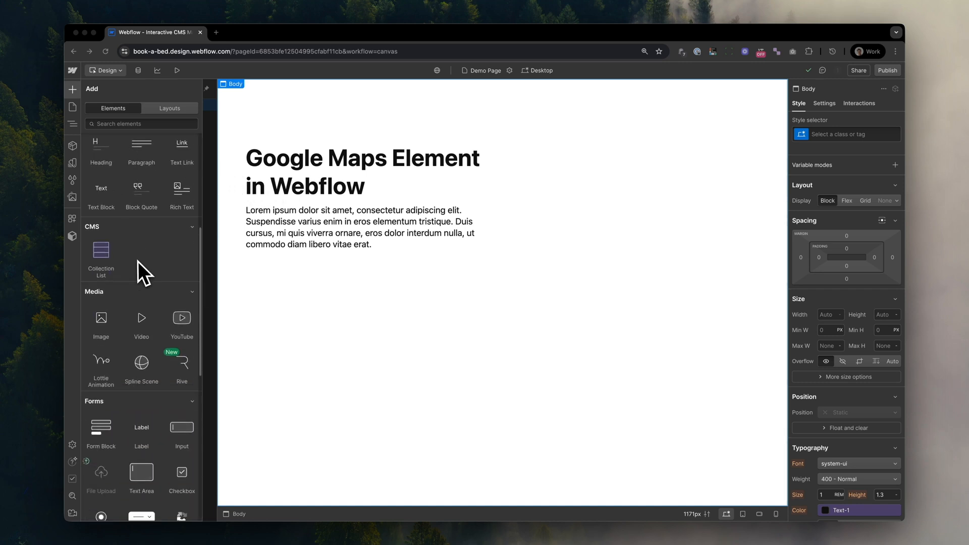
scroll("down", 3)
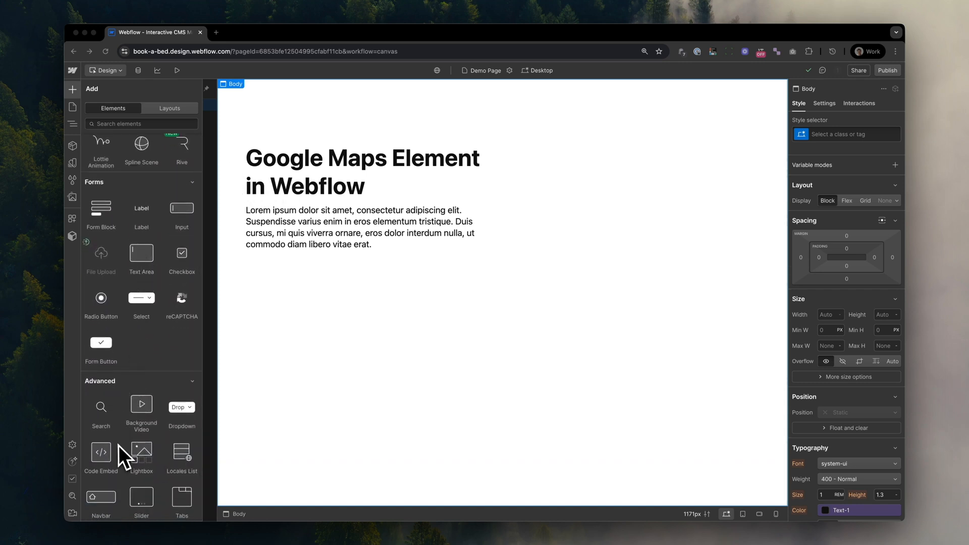
scroll("down", 3)
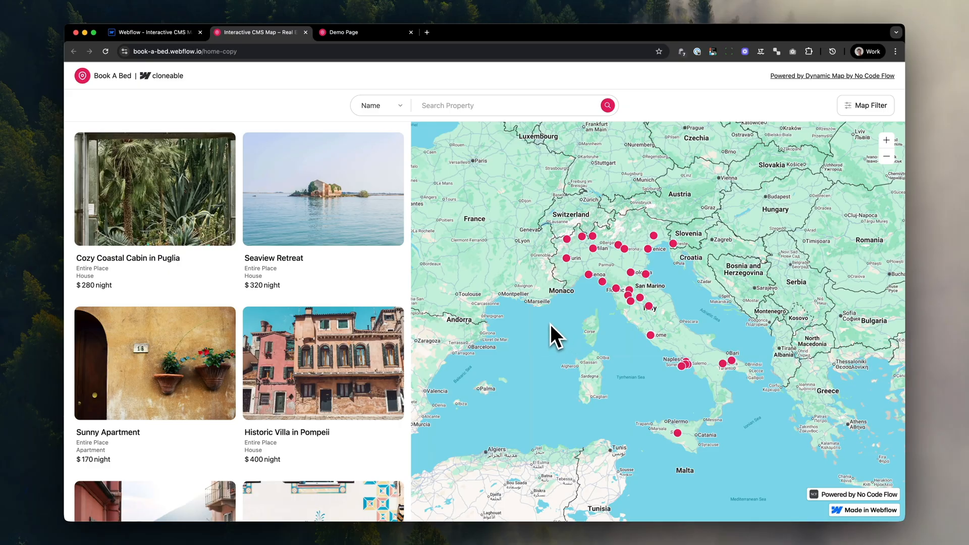
mouse_move(555, 327)
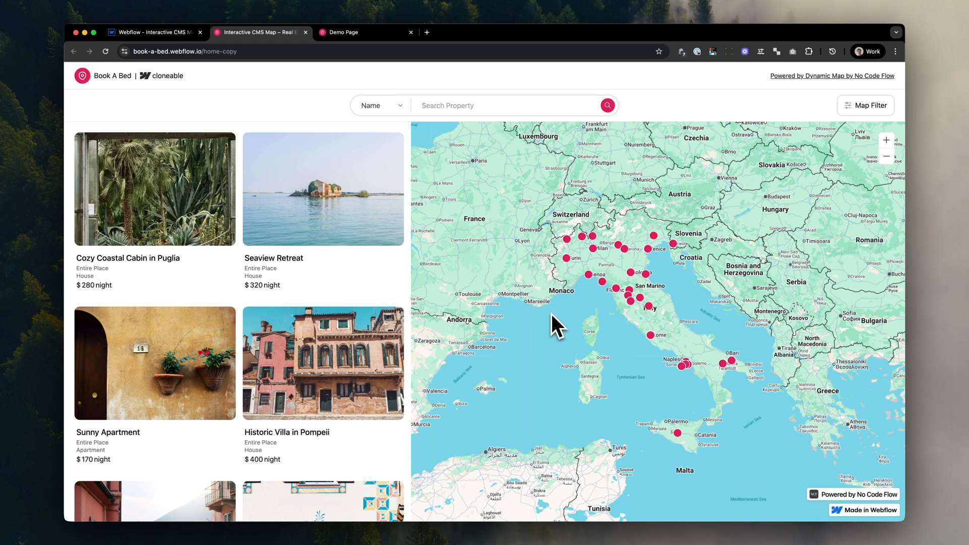
mouse_move(569, 274)
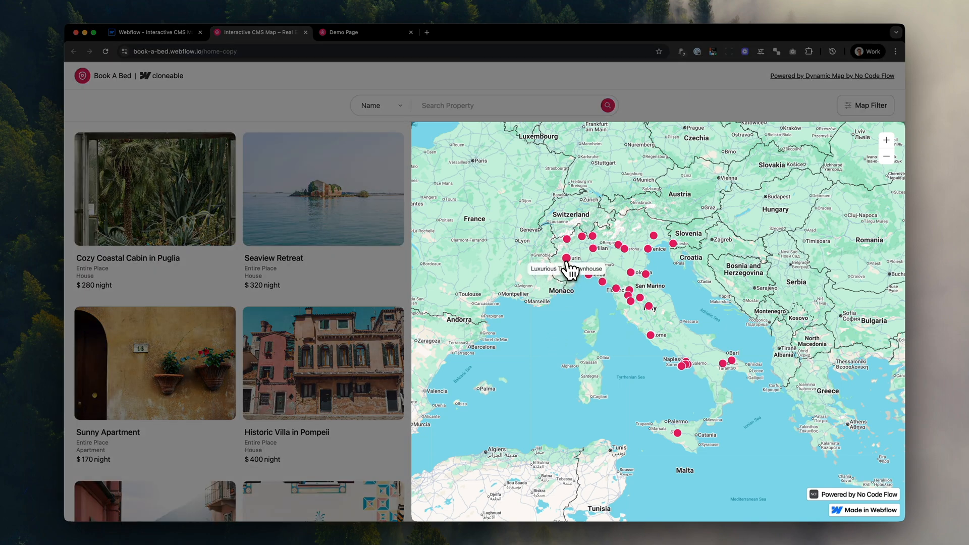
- Check a map marker's tooltip on the Interactive CMS Map demo and scroll the property listings
left_click(568, 258)
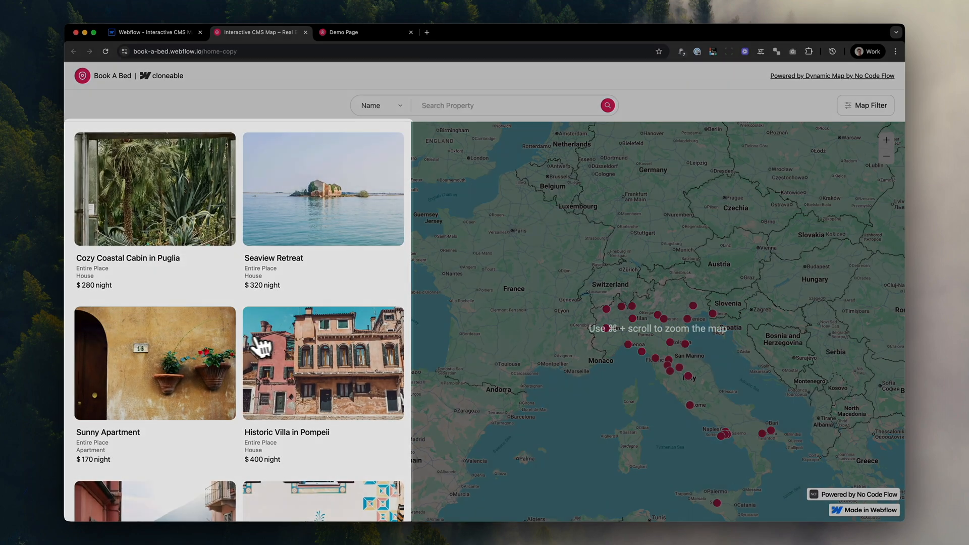
scroll("down", 3)
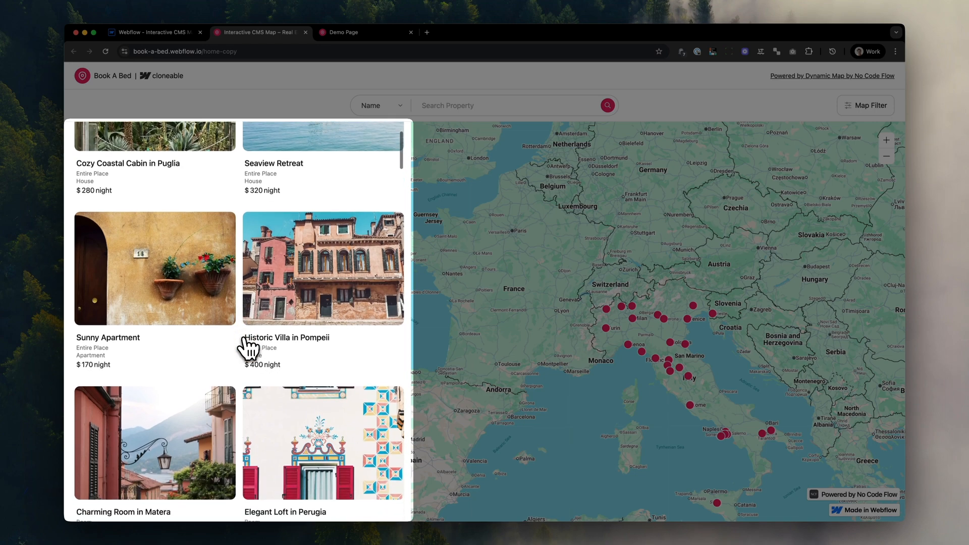
scroll("down", 3)
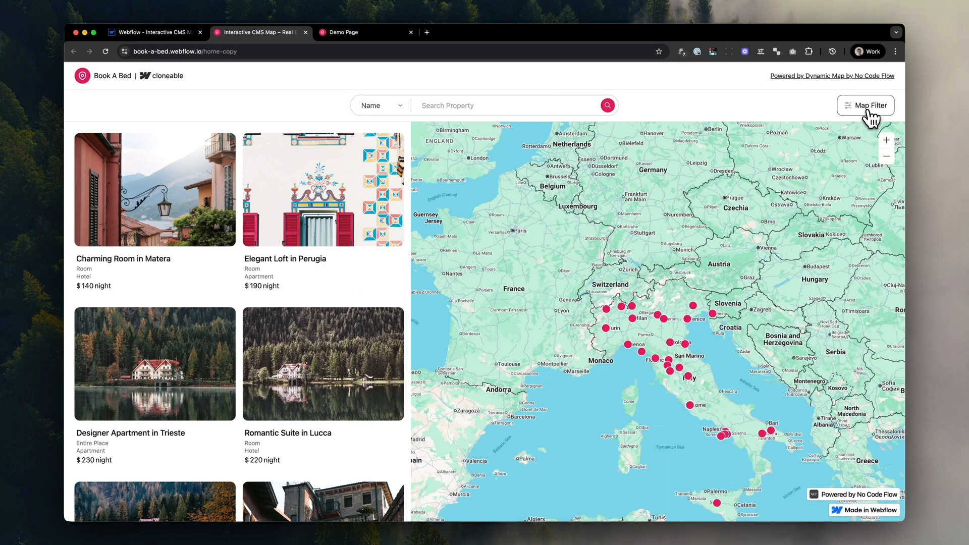
- Filter the demo listing to Property Type Villa and show the matching places
left_click(865, 105)
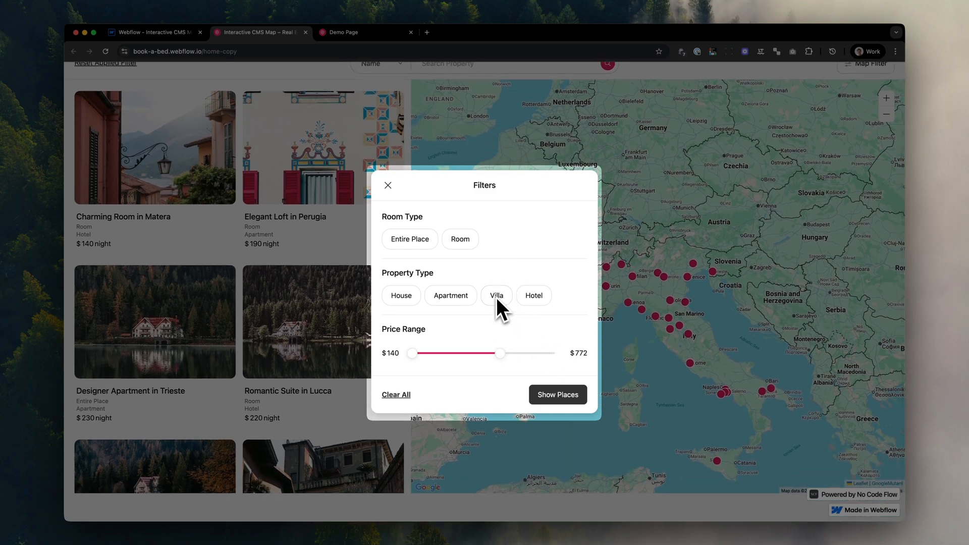
left_click(496, 295)
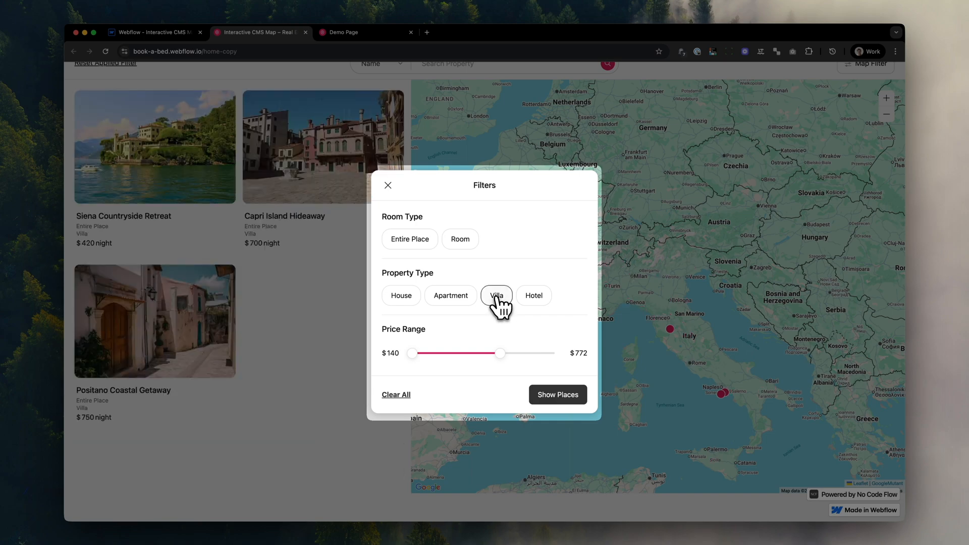
mouse_move(553, 402)
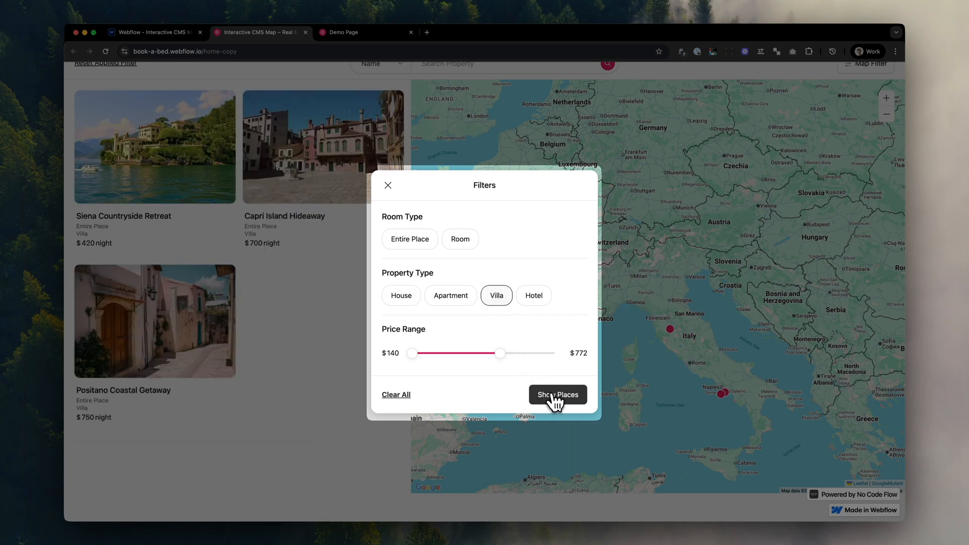
left_click(557, 394)
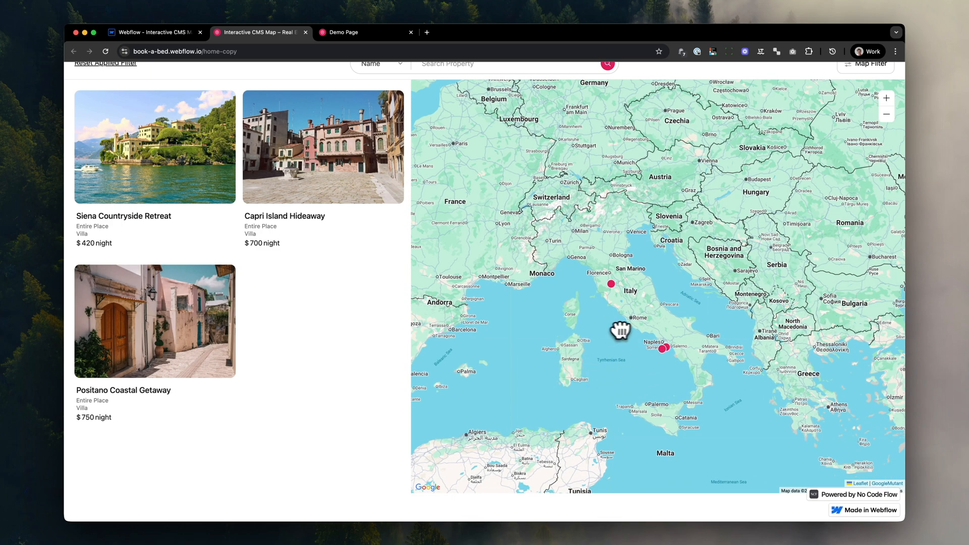
- Add a Map element to the Demo Page with its address set to Rome
left_click(152, 32)
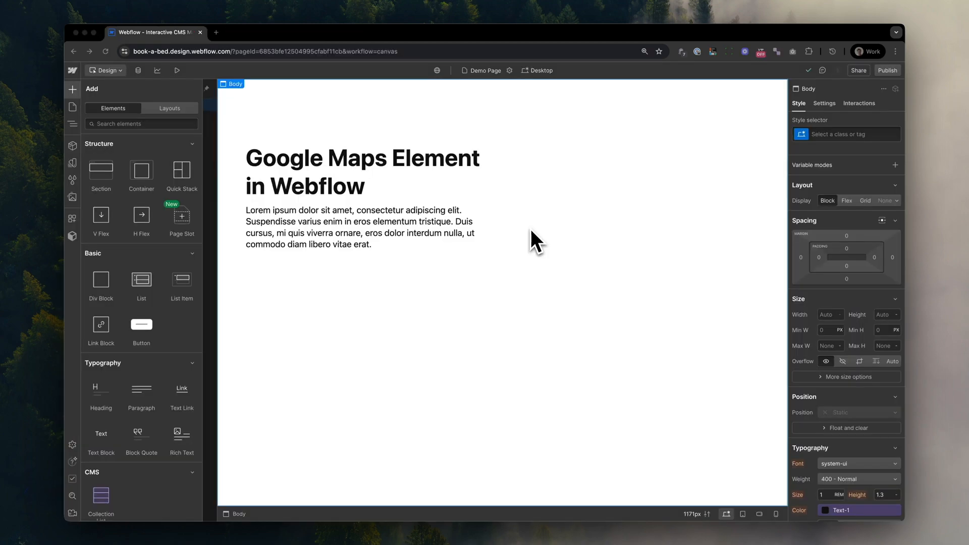
scroll("down", 3)
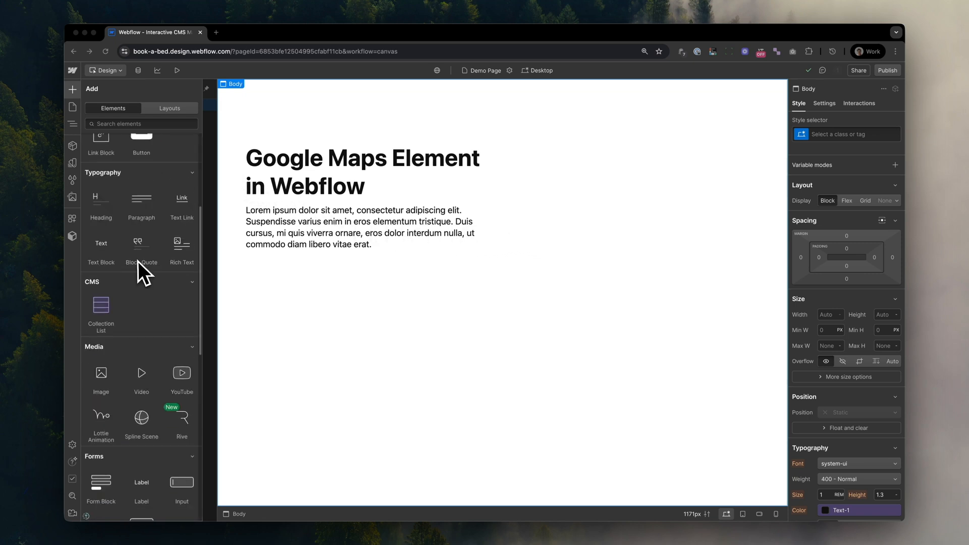
scroll("down", 3)
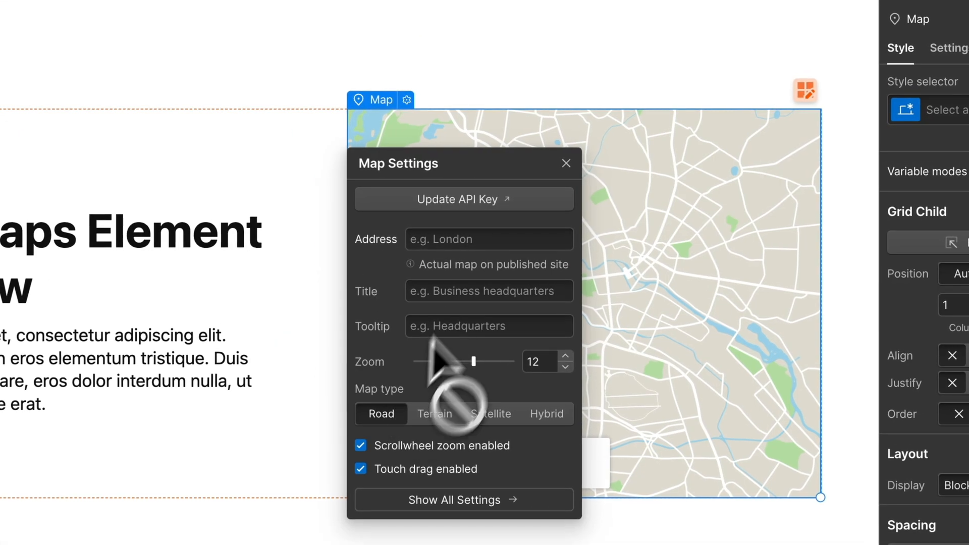
type("Rome, Metropolitan City of Ro")
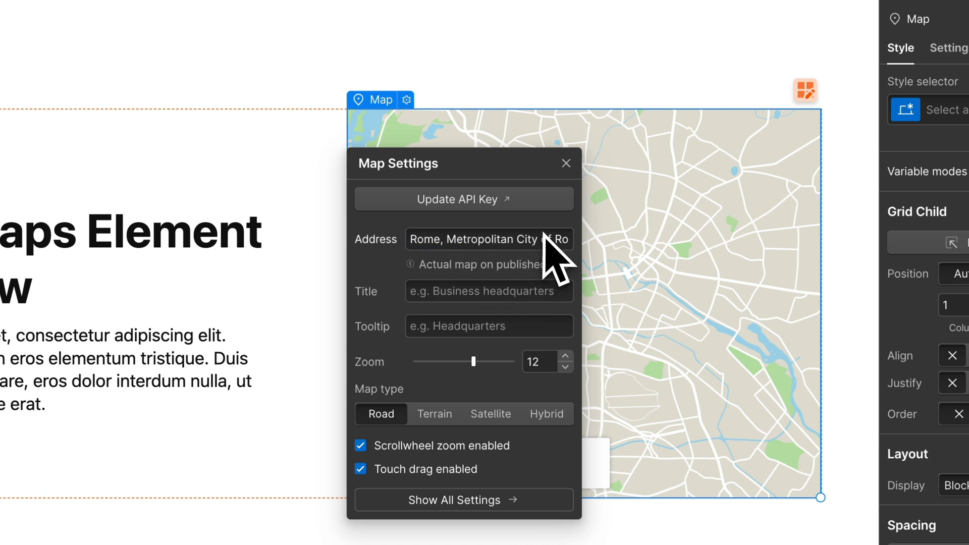
left_click(565, 163)
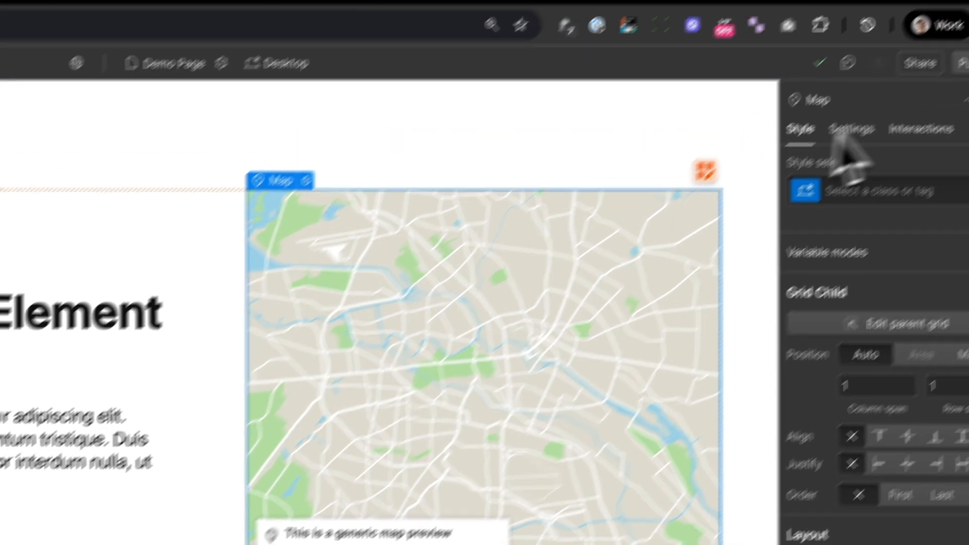
left_click(893, 117)
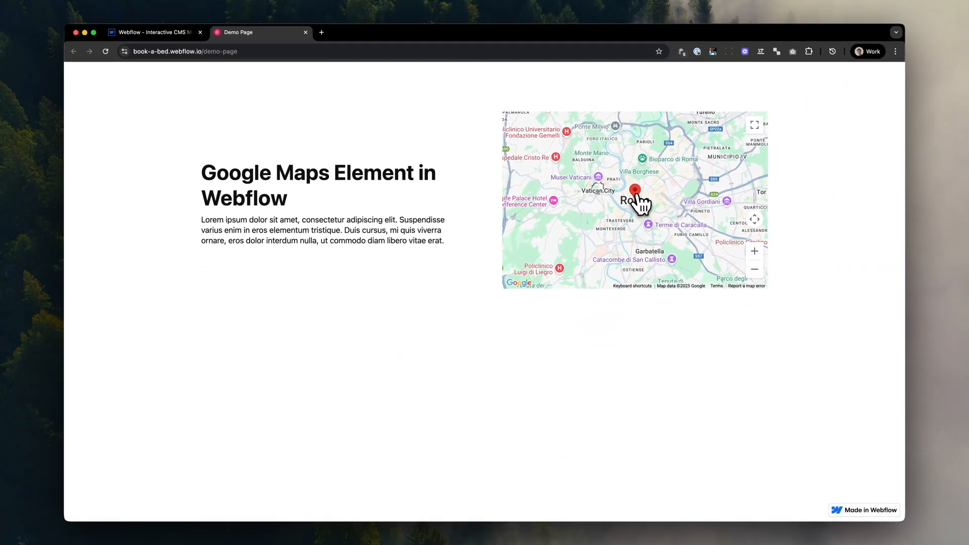
- Check the Rome marker on the live map and dismiss the publish options in the Designer
left_click(635, 193)
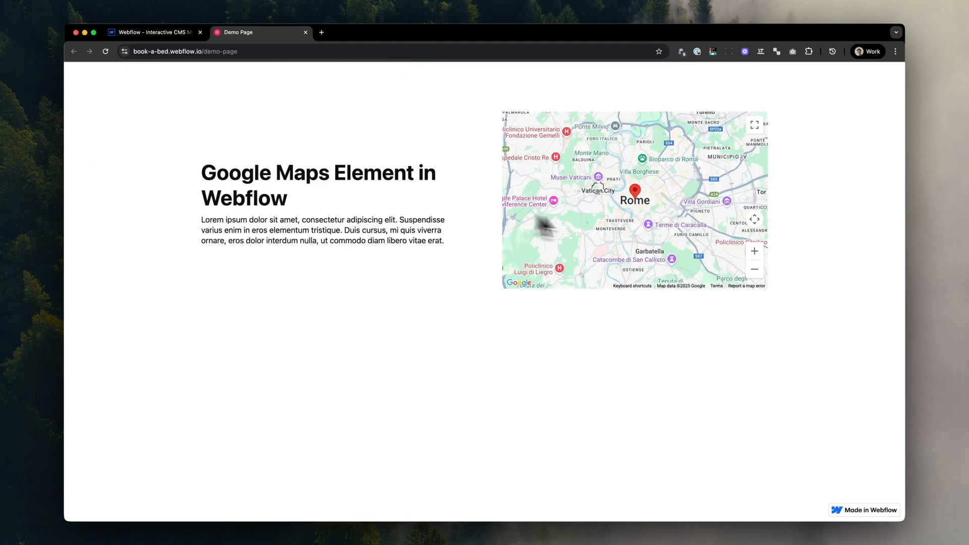
left_click(154, 31)
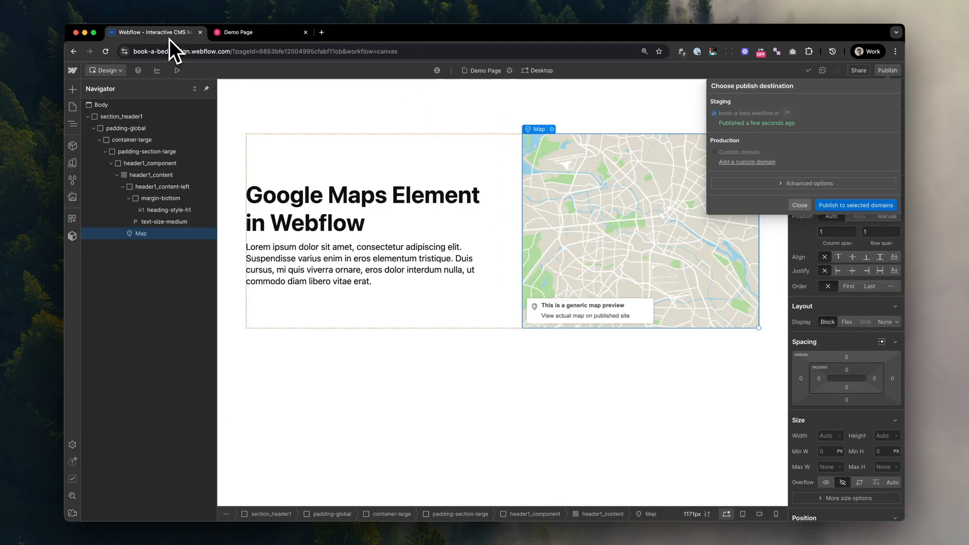
left_click(799, 205)
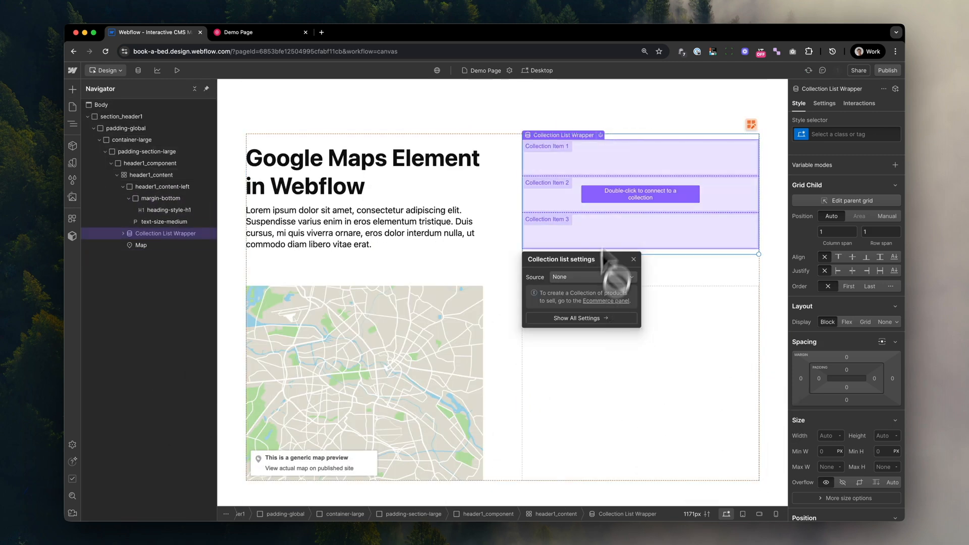
- Delete the unconnected Collection List and open the cloned Interactive CMS Map project
left_click(141, 234)
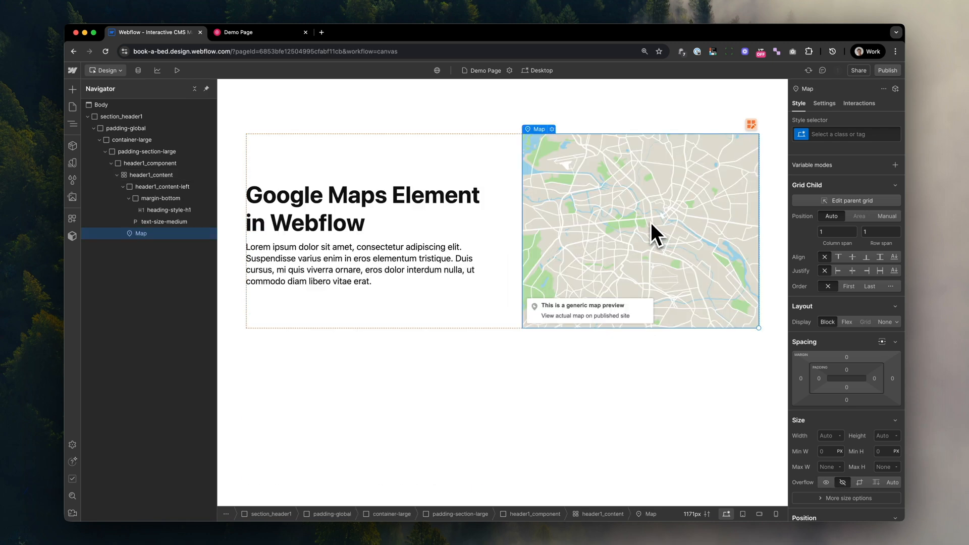
mouse_move(600, 283)
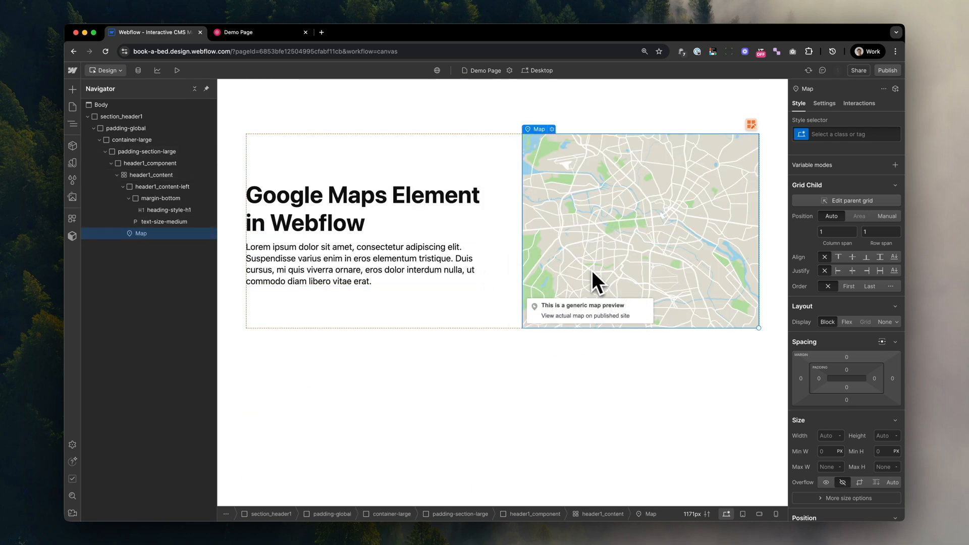
left_click(72, 106)
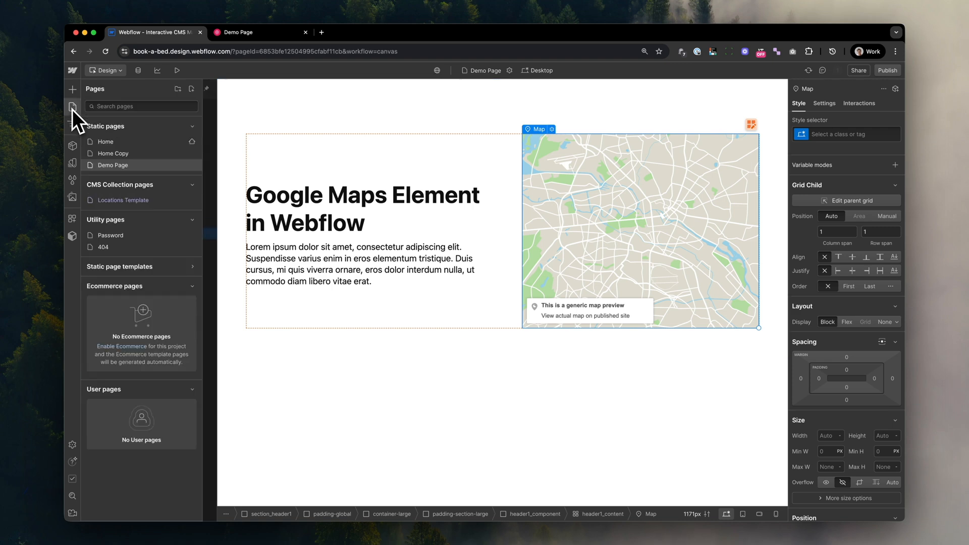
left_click(73, 107)
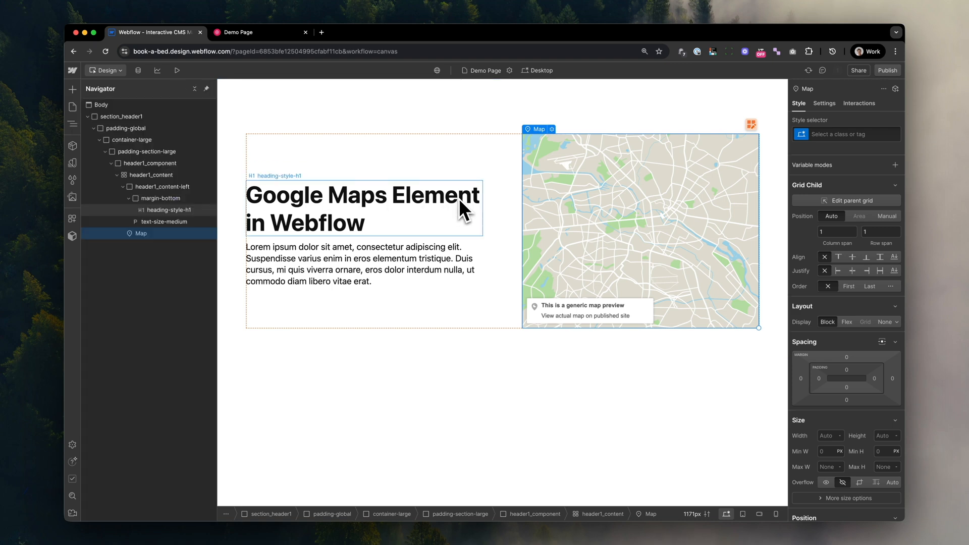
left_click(119, 70)
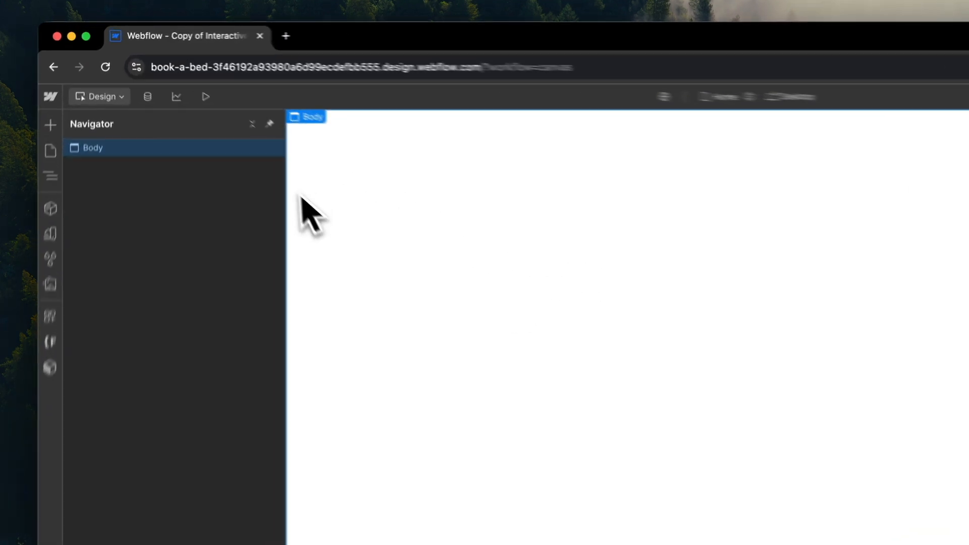
- Leave the Locations collection for the blank Home page and show the connected apps list
left_click(147, 97)
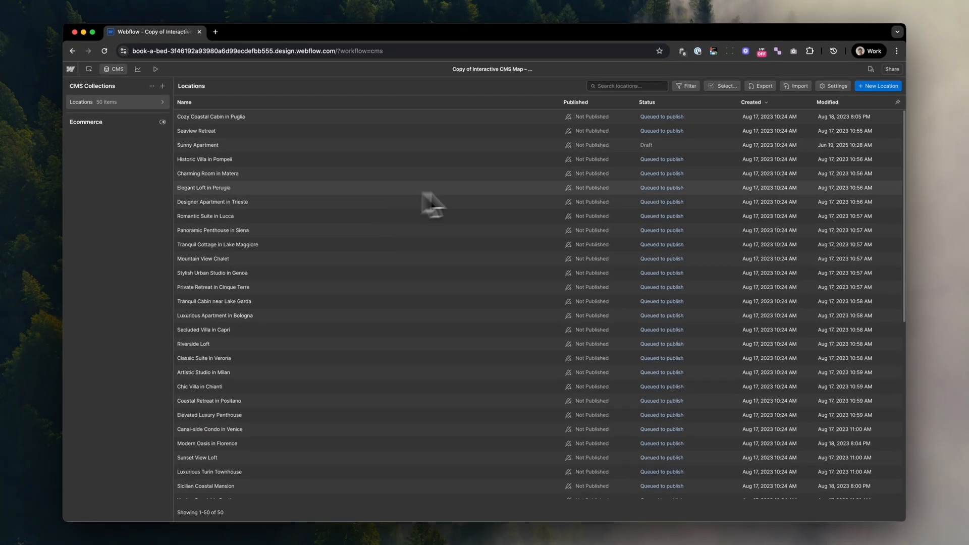
left_click(204, 159)
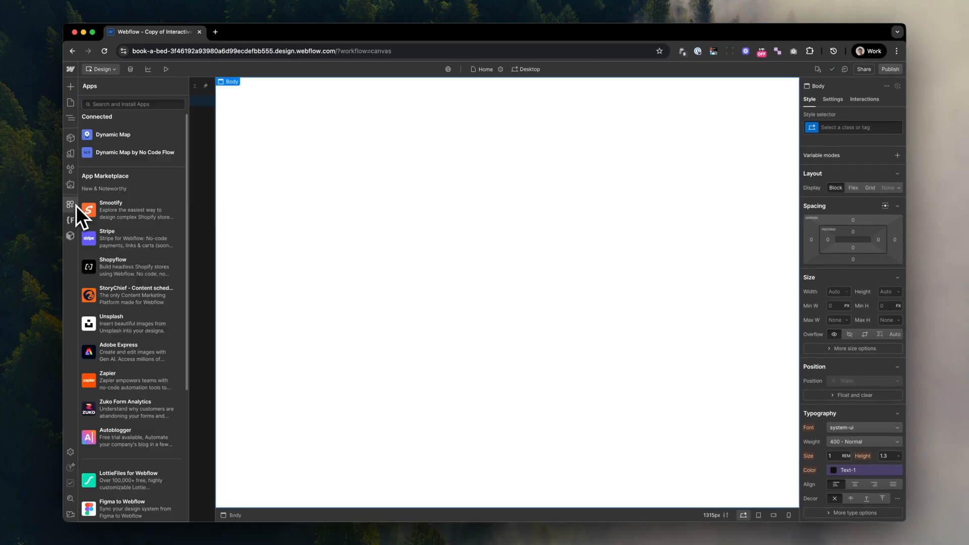
mouse_move(167, 135)
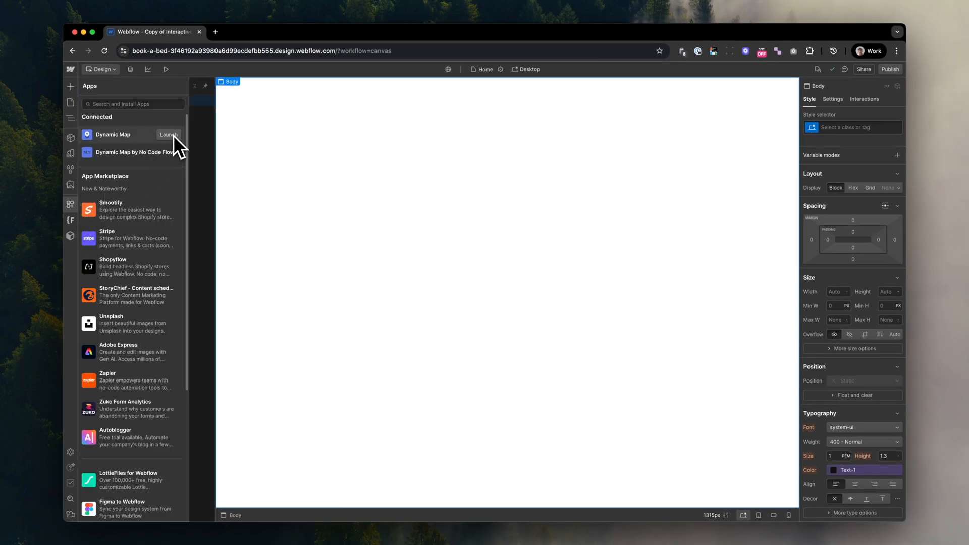
- Start a new Dynamic Map and choose the Locations collection as its source
left_click(168, 135)
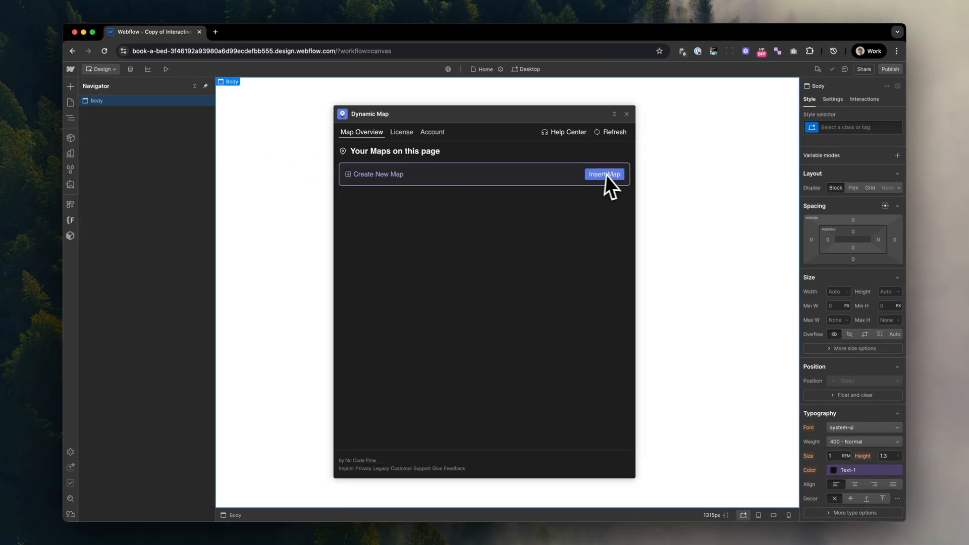
left_click(604, 174)
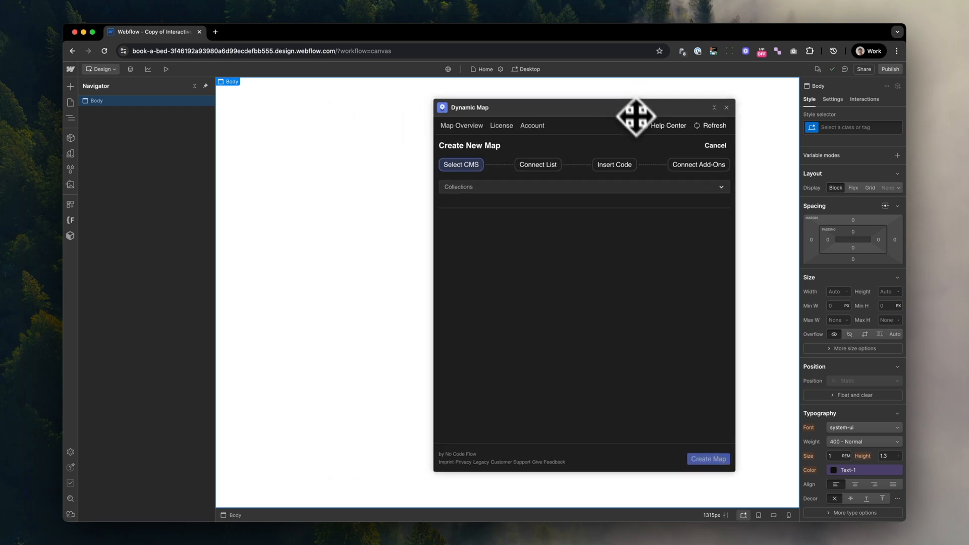
left_click(583, 187)
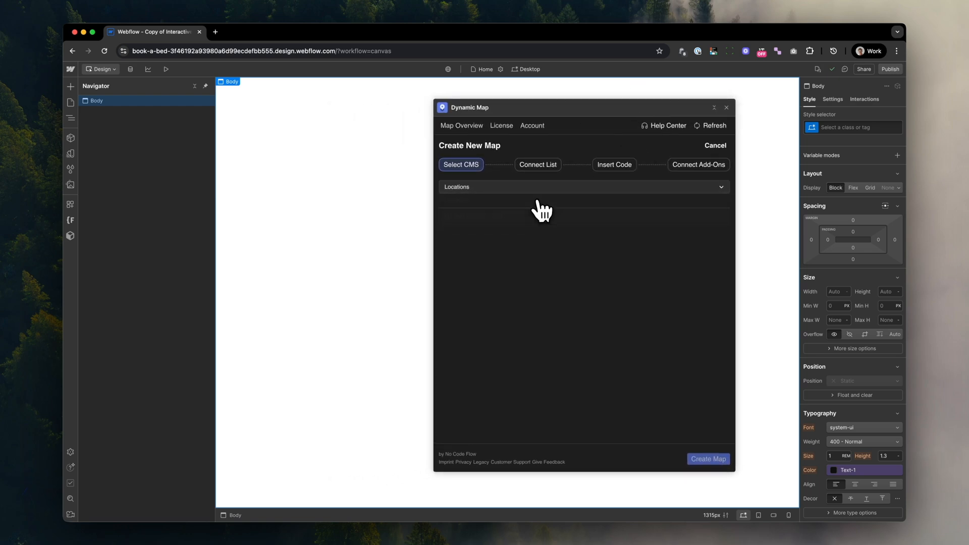
left_click(708, 459)
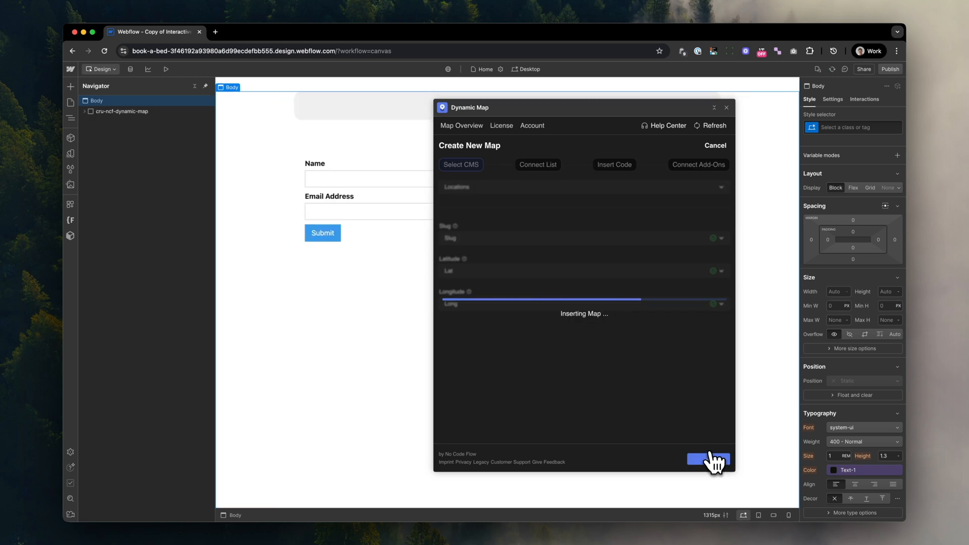
- Insert the map and bind the map items list to the Locations collection
left_click(708, 460)
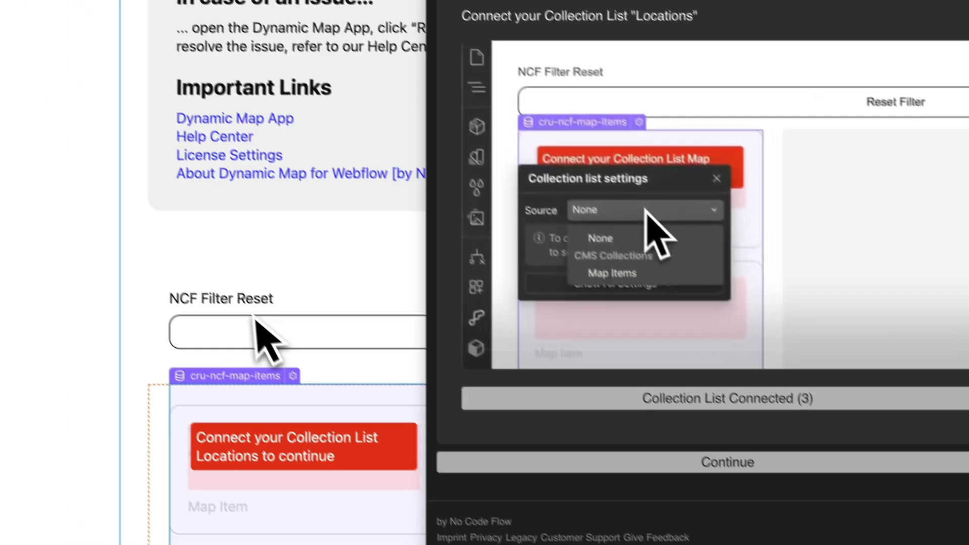
left_click(611, 273)
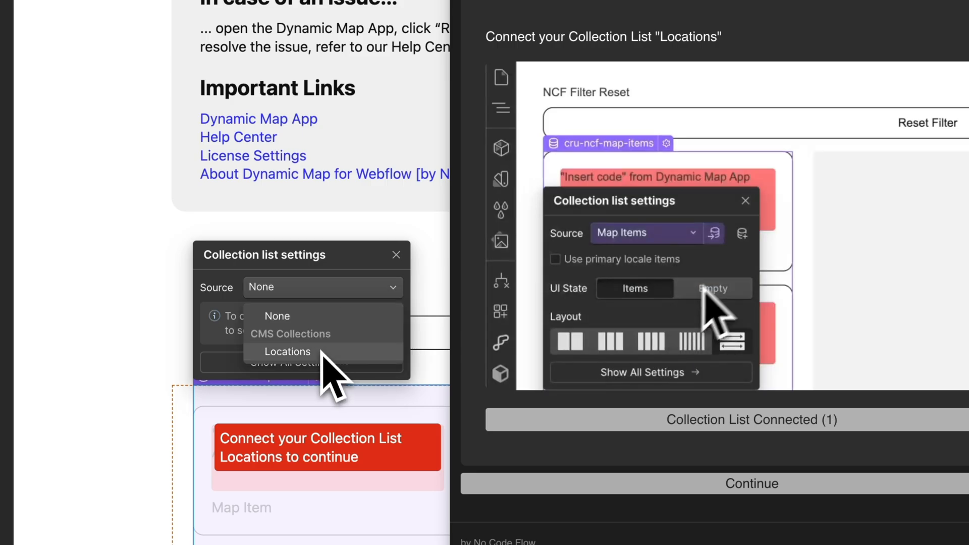
left_click(287, 352)
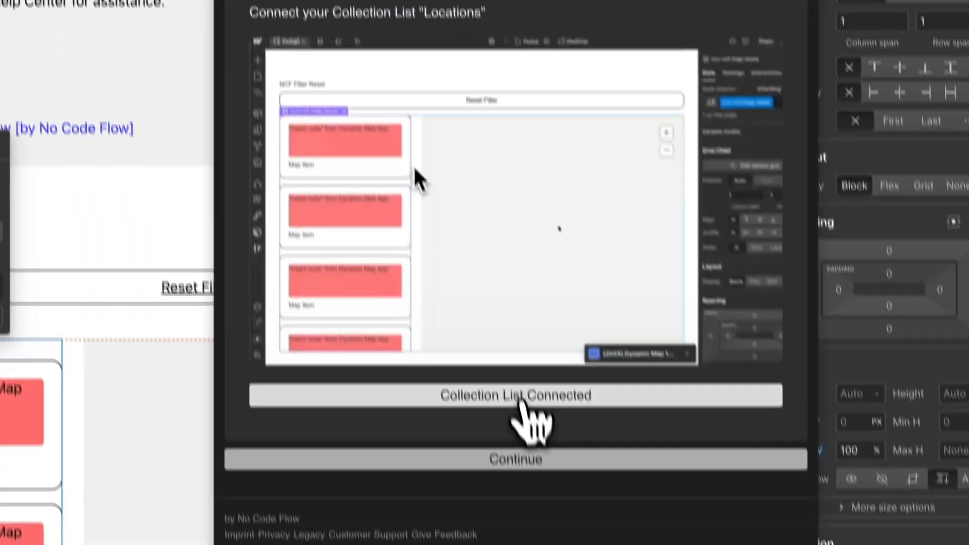
left_click(515, 459)
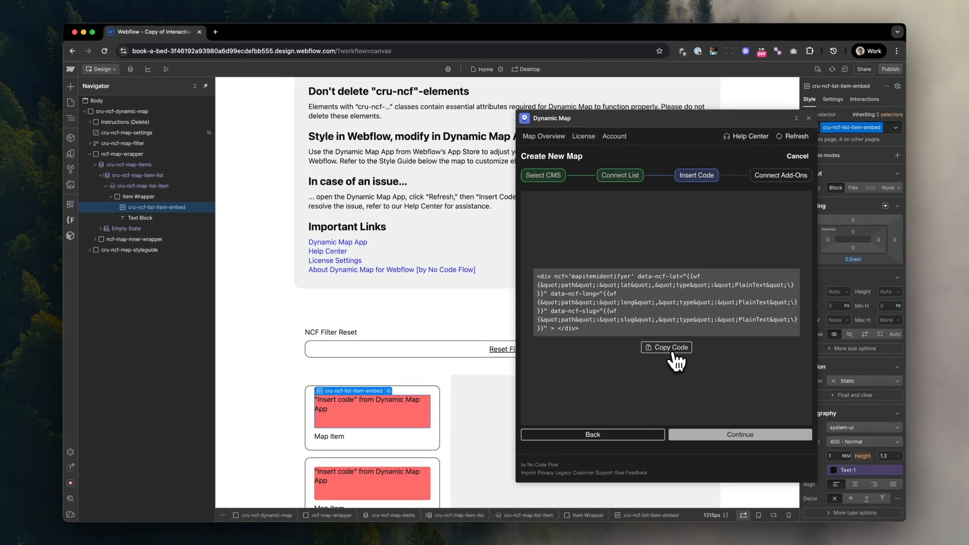
- Paste the generated code into the list item Code Embed and complete the setup
left_click(667, 346)
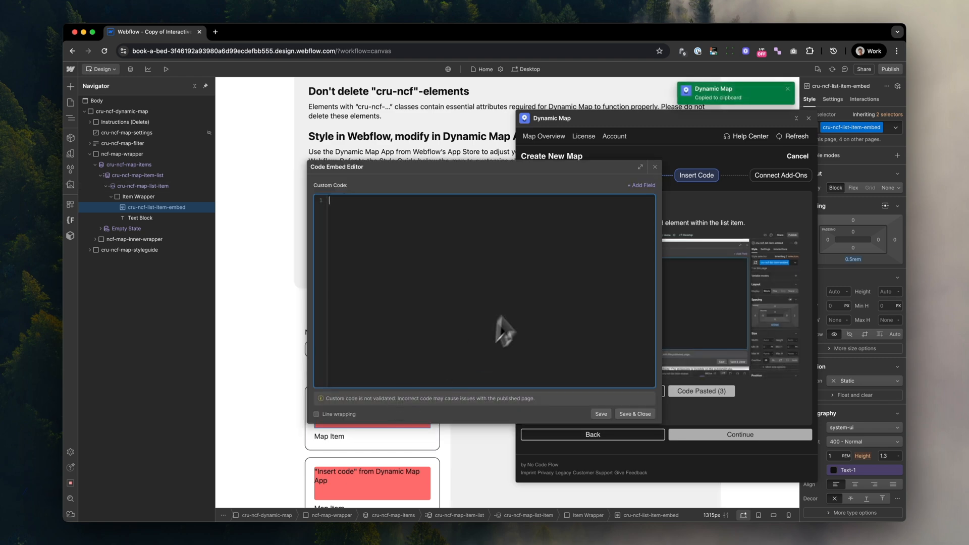
left_click(634, 414)
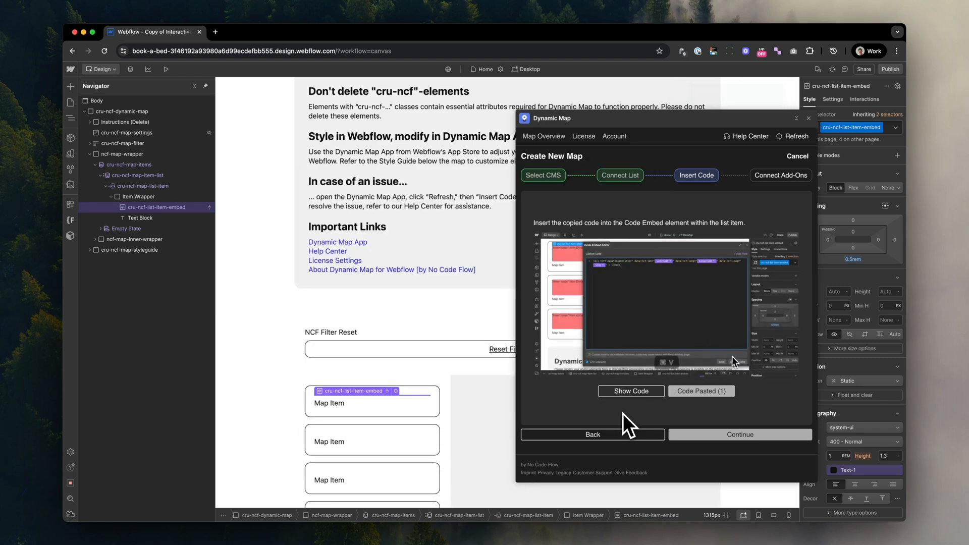
left_click(739, 435)
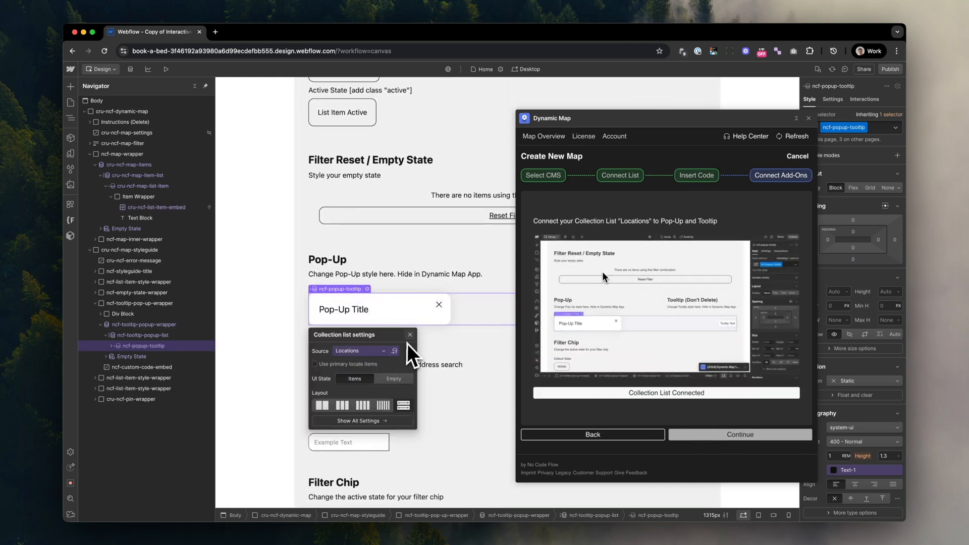
left_click(739, 435)
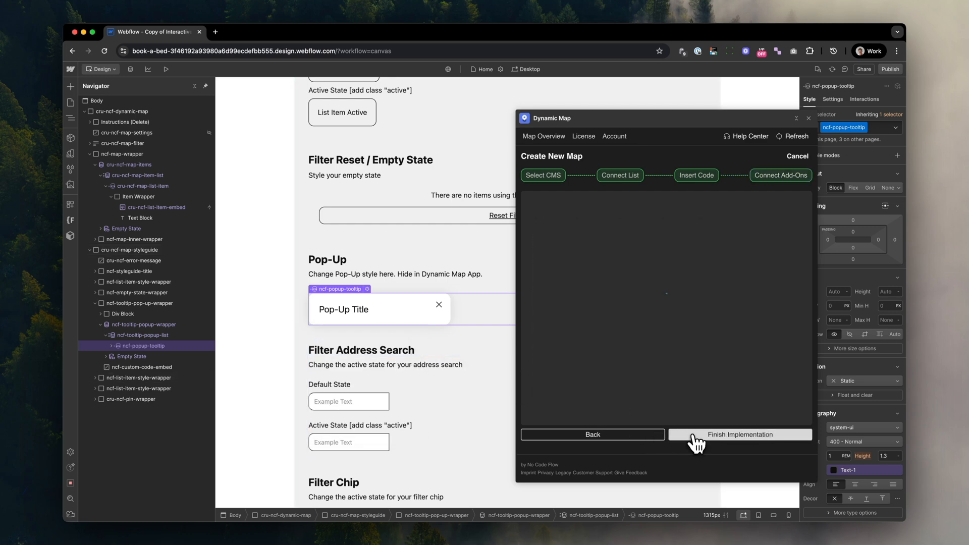
left_click(741, 434)
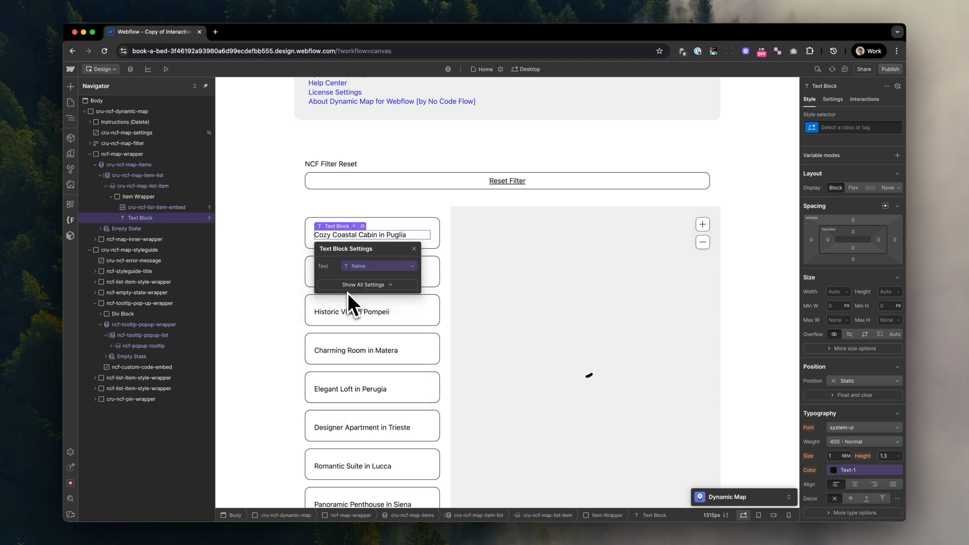
- Add an Image element to the map list Item Wrapper so each location shows its photo
left_click(413, 248)
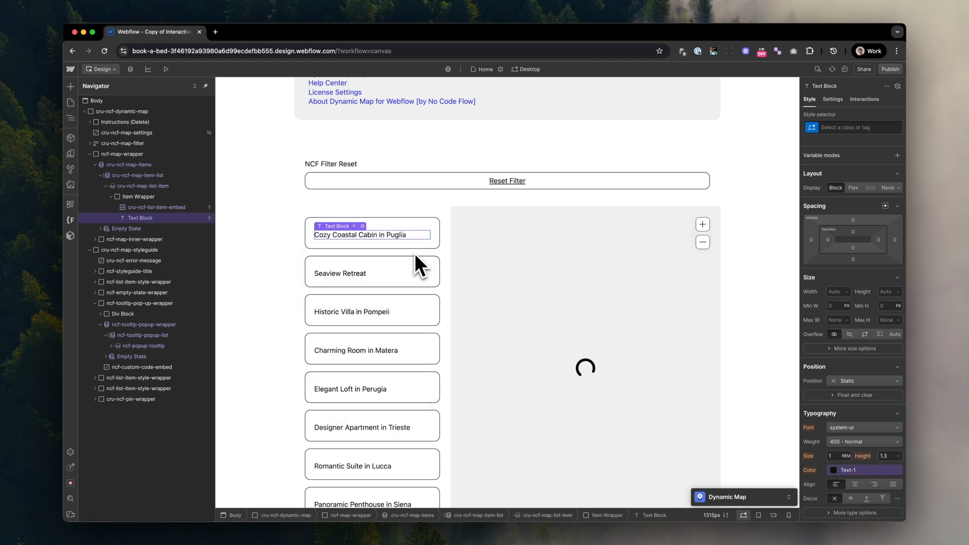
mouse_move(389, 250)
type("ima")
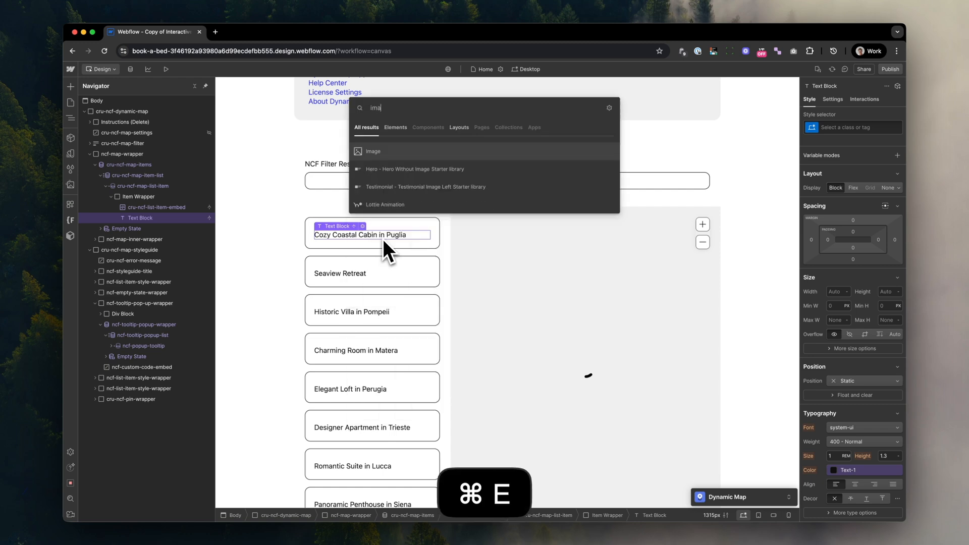
left_click(373, 151)
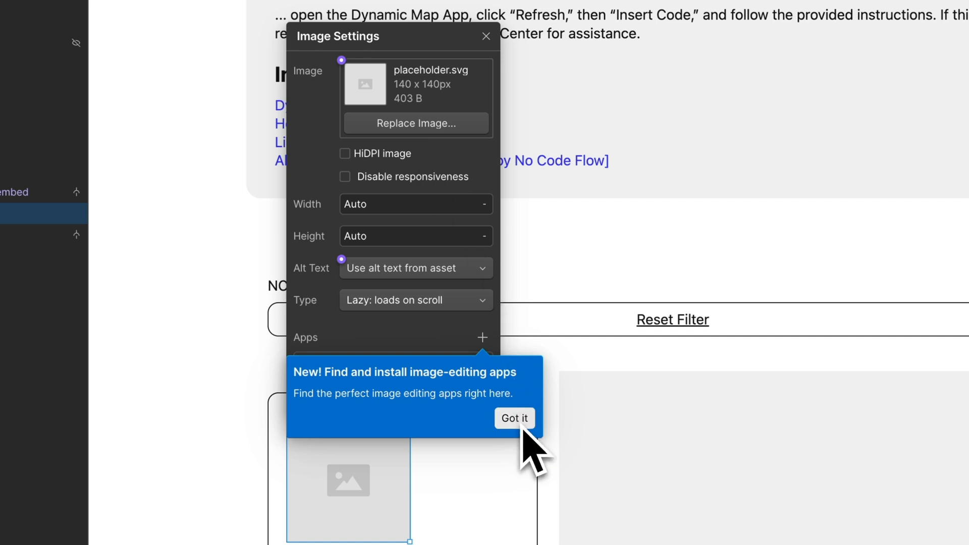
left_click(514, 418)
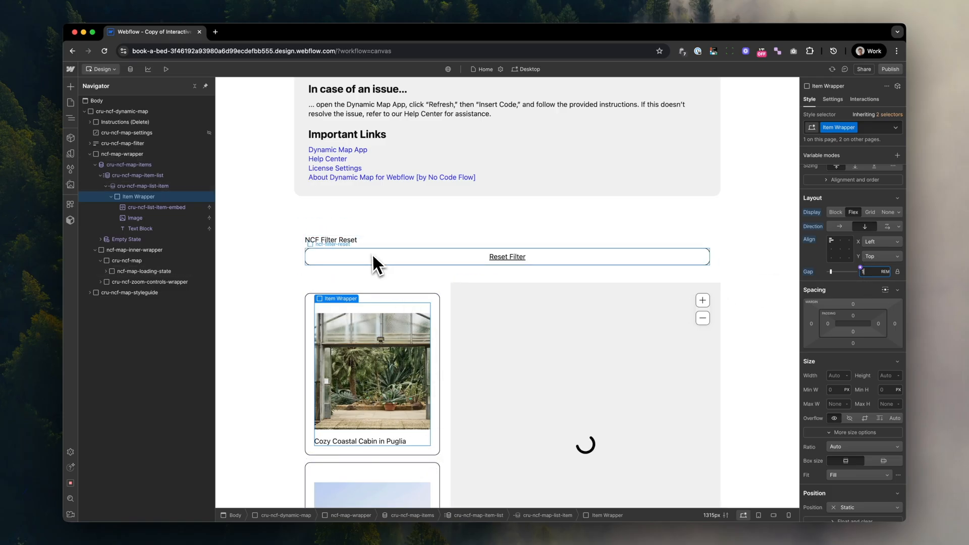
- Test a marker pop-up on the published map, close it, and return to the Designer
left_click(330, 243)
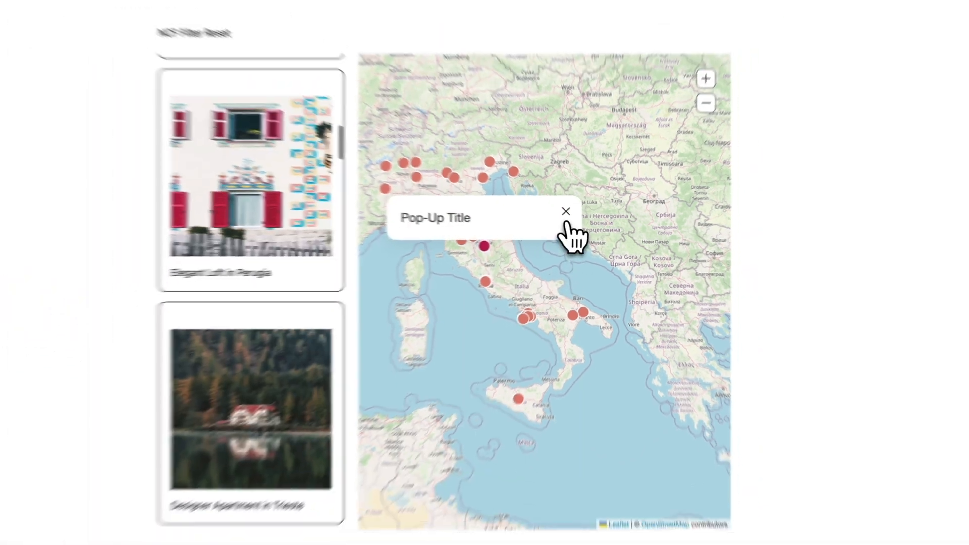
left_click(565, 212)
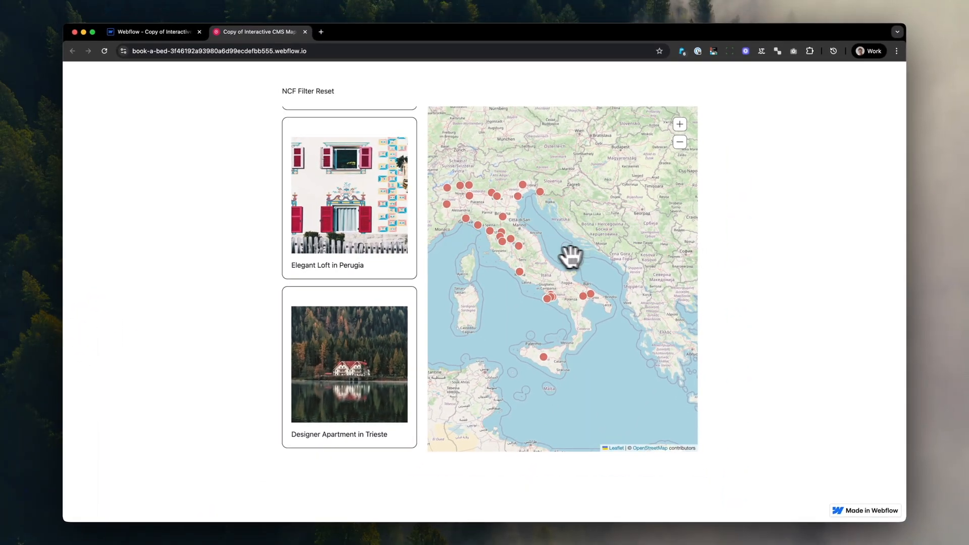
left_click(151, 31)
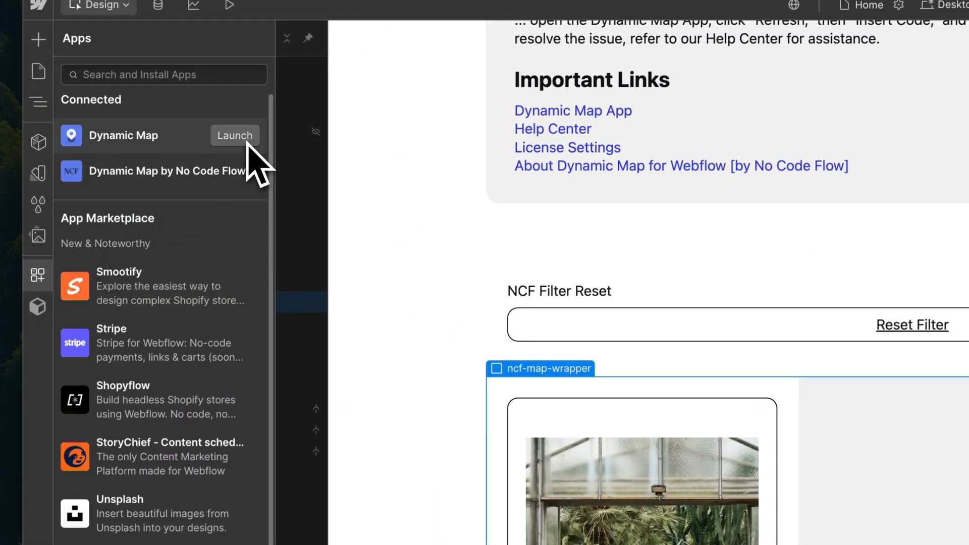
- Reopen the Dynamic Map app and center the pin when a list item is clicked
left_click(234, 136)
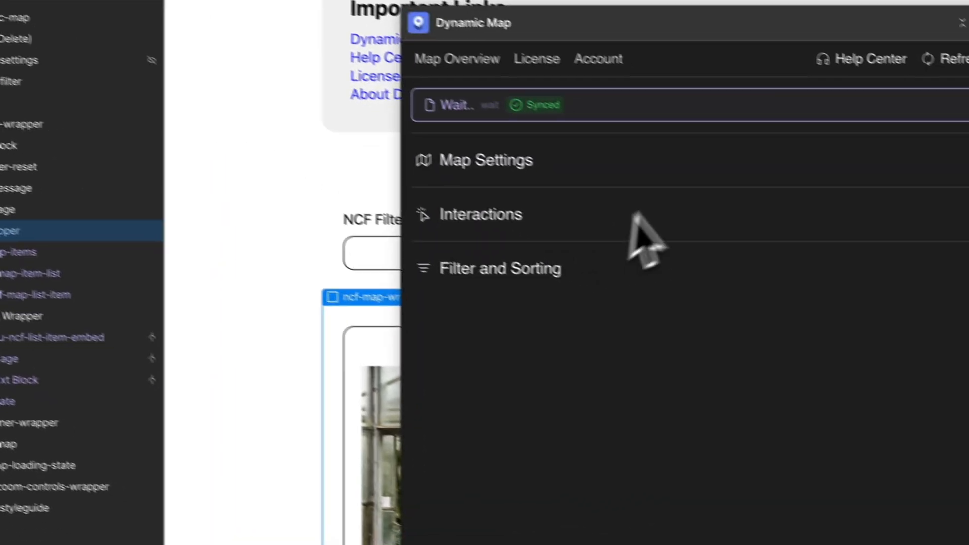
left_click(482, 214)
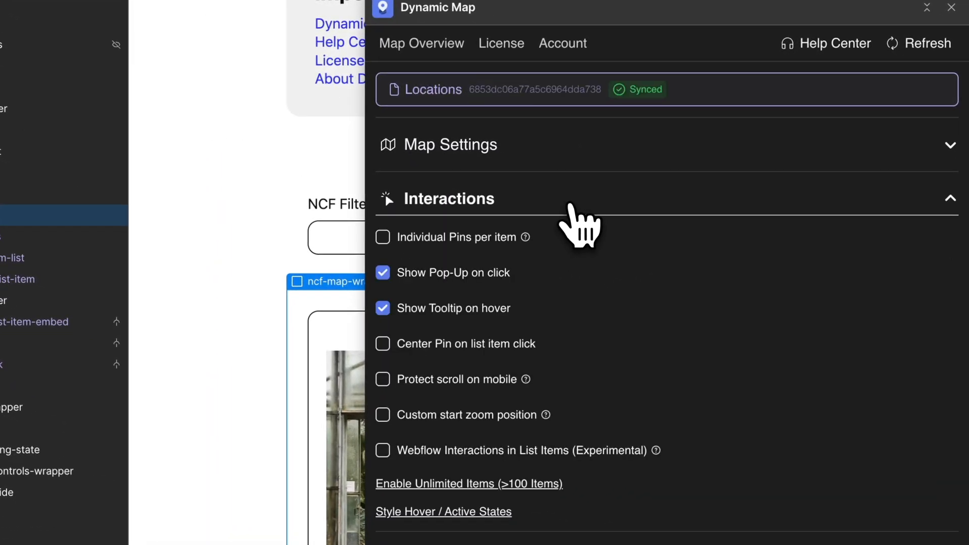
mouse_move(455, 377)
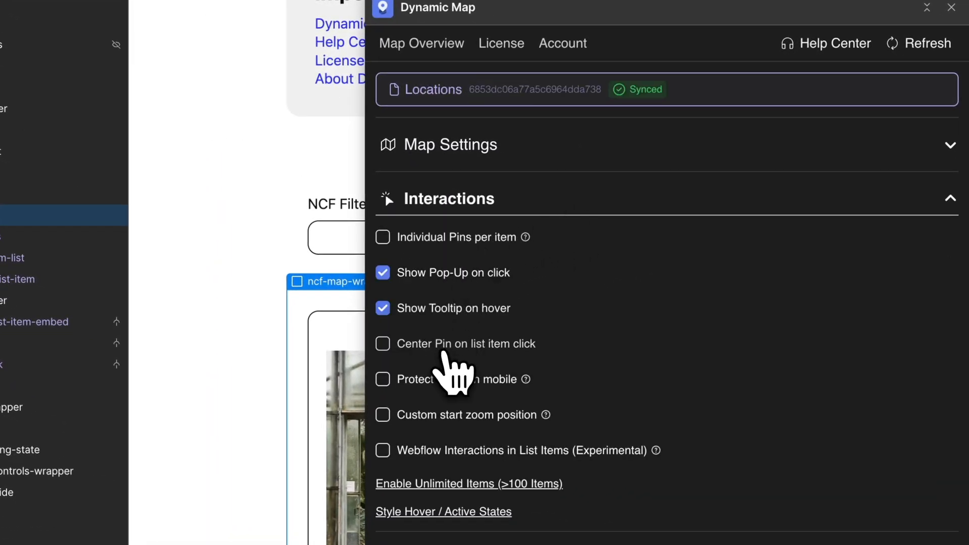
left_click(383, 344)
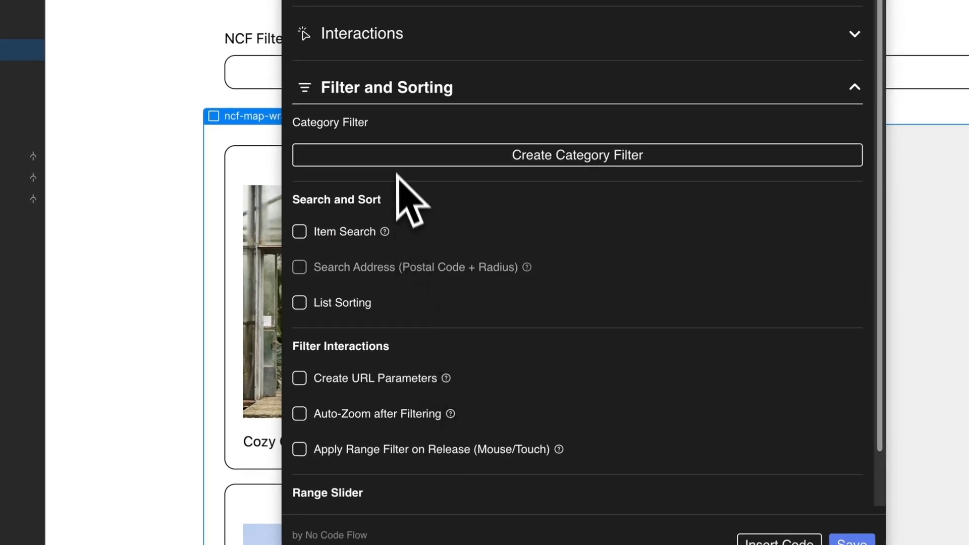
- Add a Property Type category filter displayed as filter chips
left_click(576, 155)
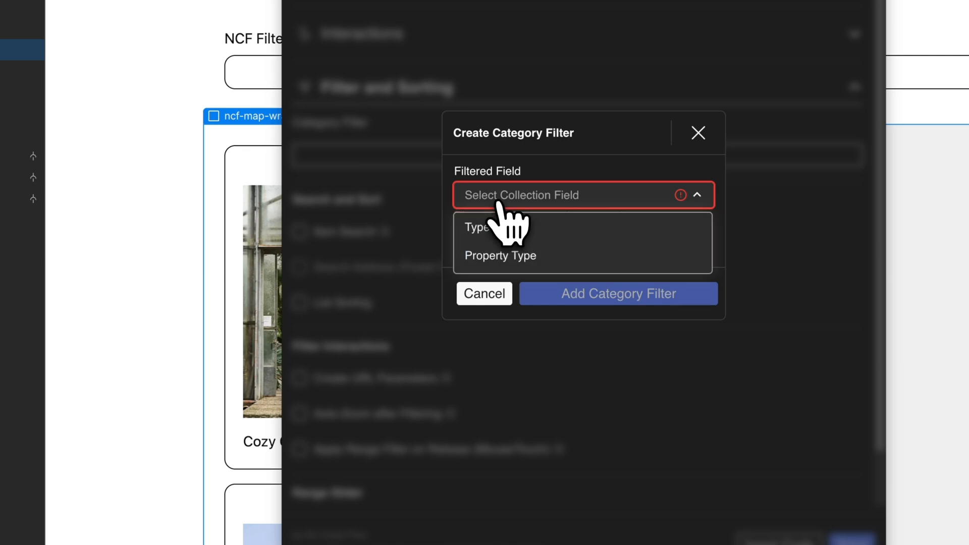
left_click(499, 256)
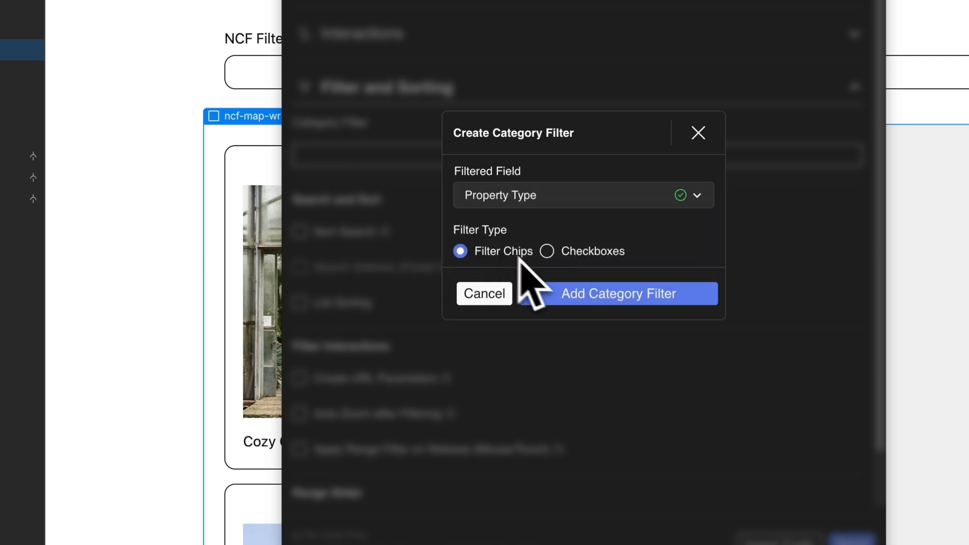
left_click(617, 293)
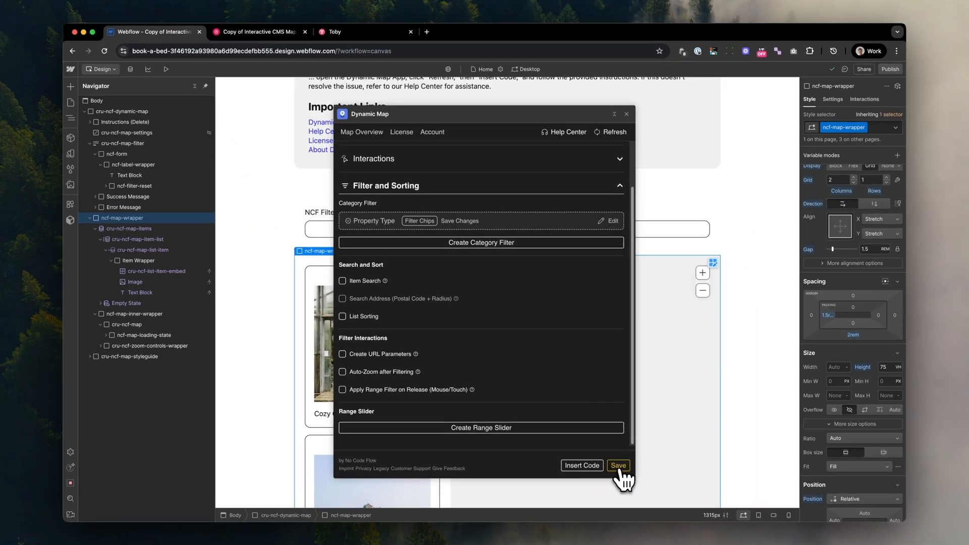
- Save the filter settings and paste the updated code into the list item embed
left_click(618, 465)
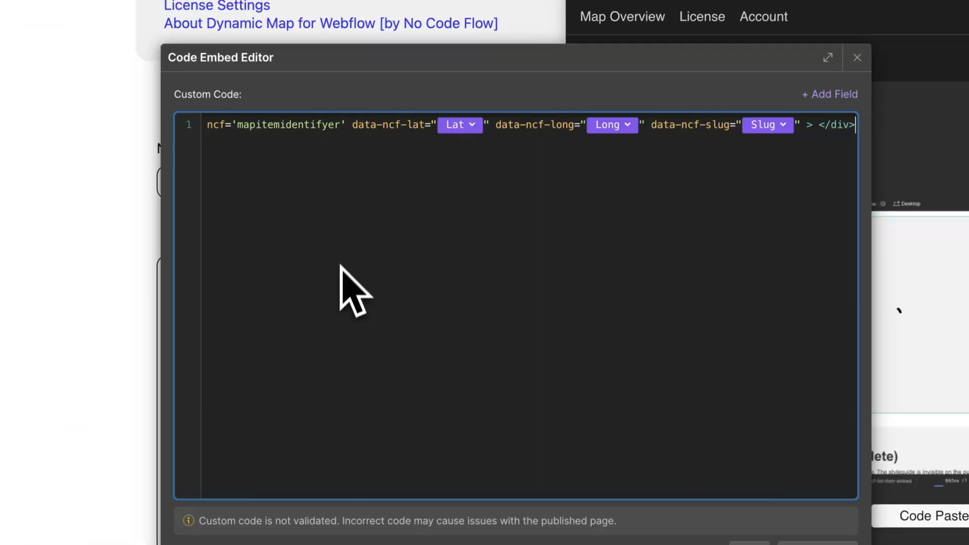
key("cmd+v")
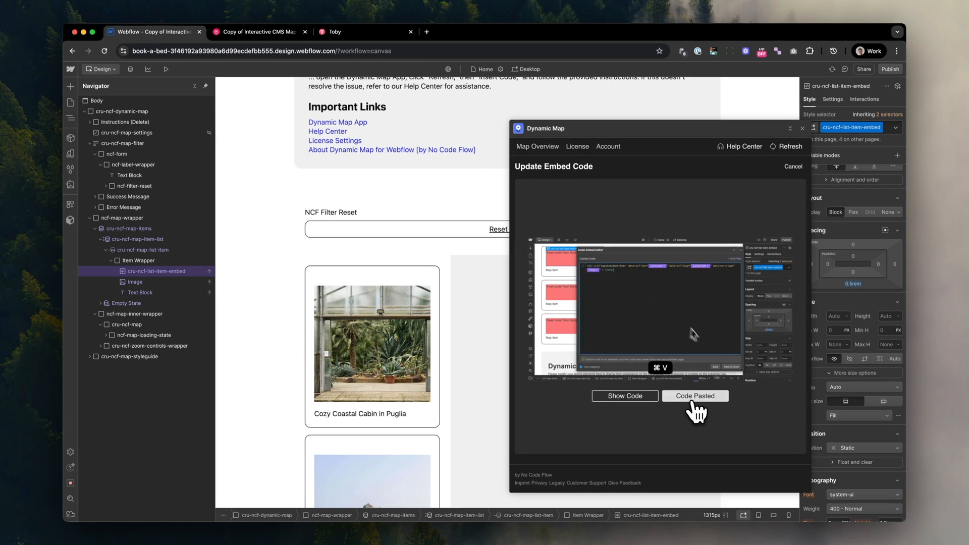
left_click(695, 396)
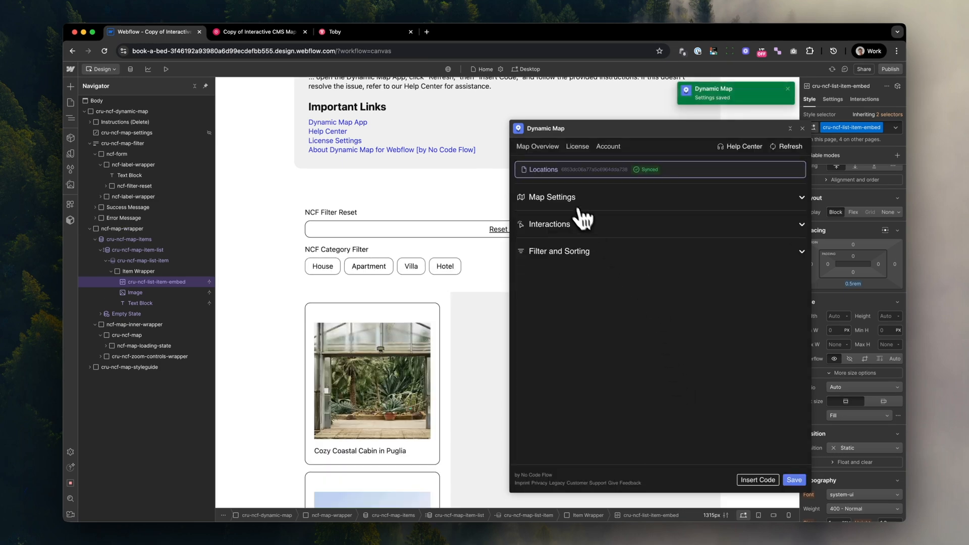
- Set the map provider to Google Map with the Roadmap style and save
left_click(548, 197)
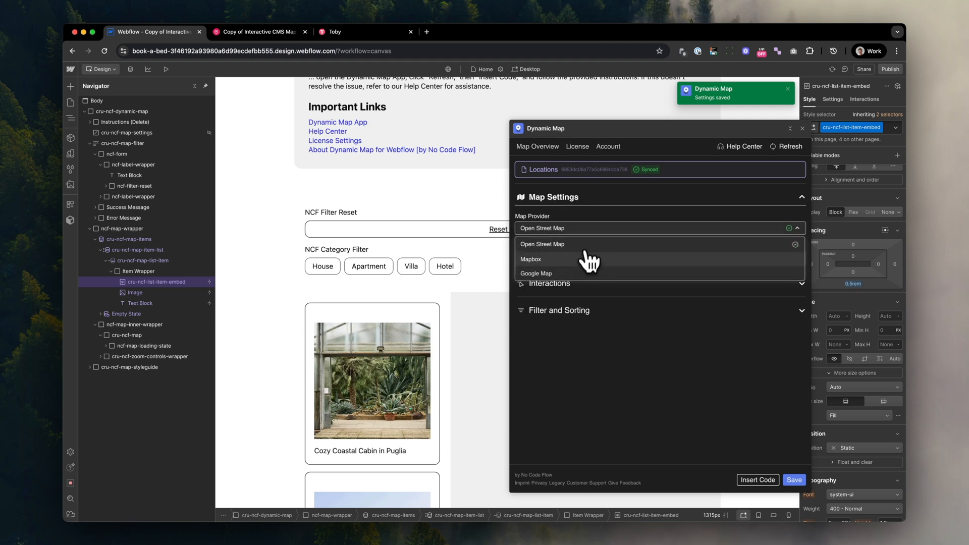
left_click(537, 273)
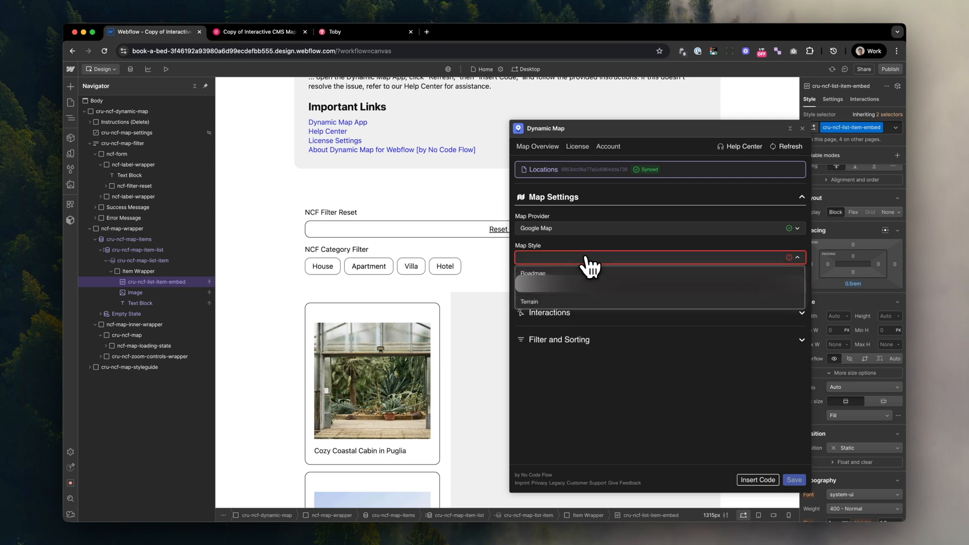
left_click(533, 273)
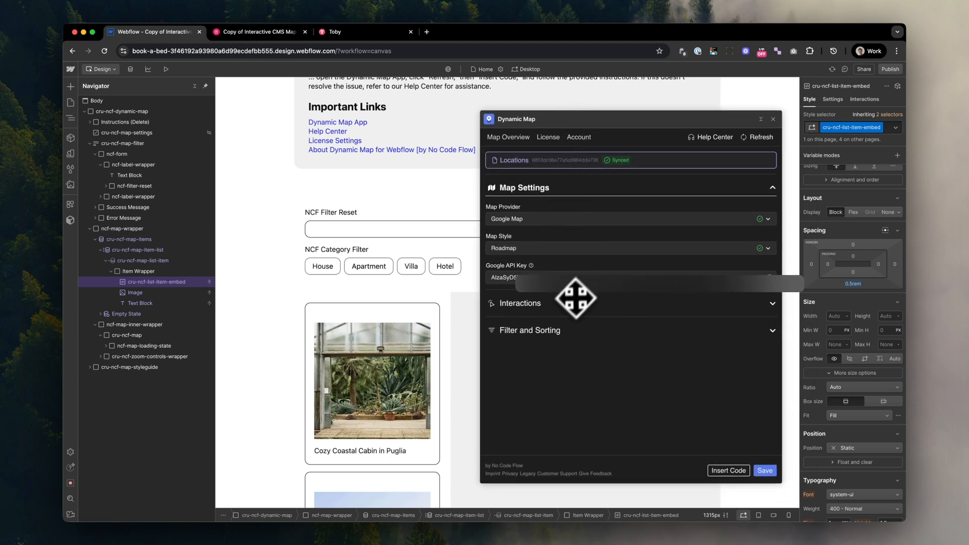
left_click(765, 470)
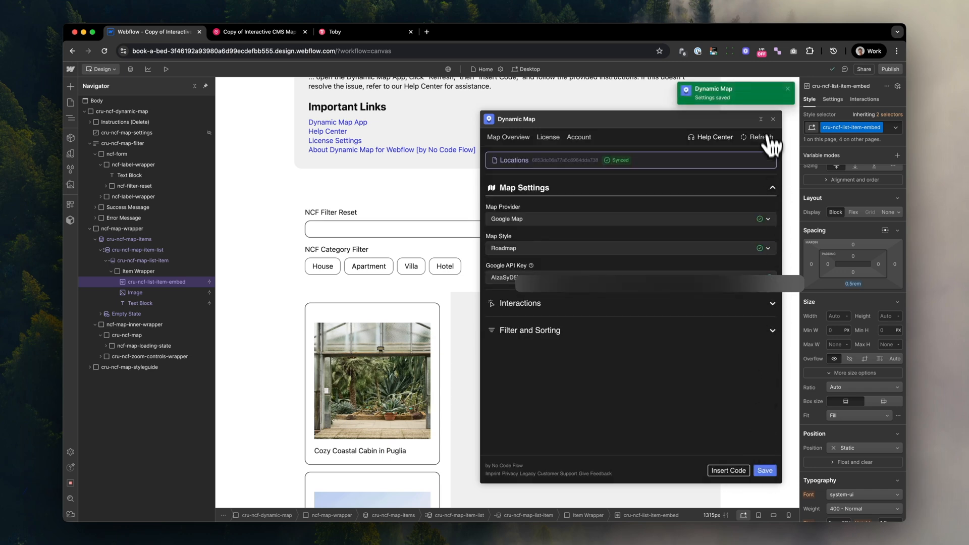
- Publish the site to staging, reload the live page and try the Apartment filter
left_click(891, 69)
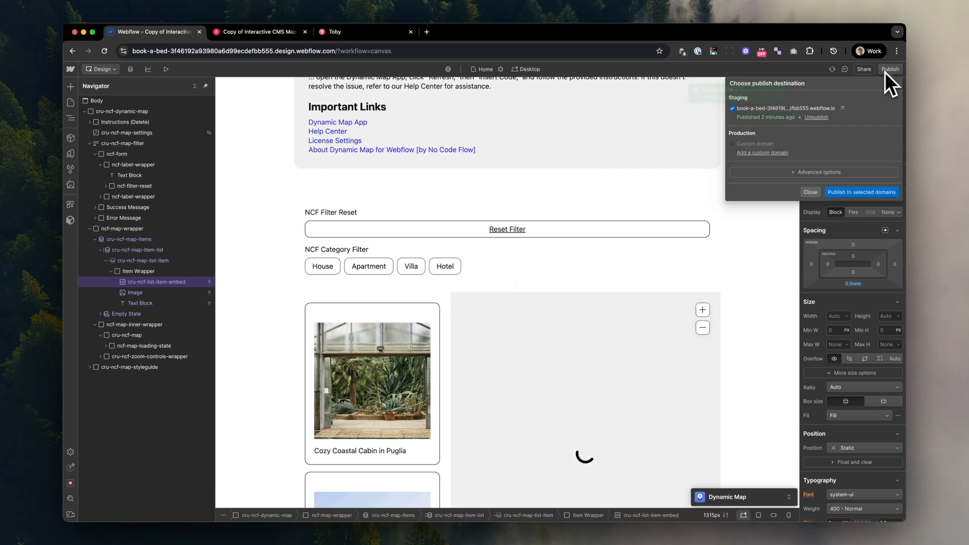
left_click(861, 192)
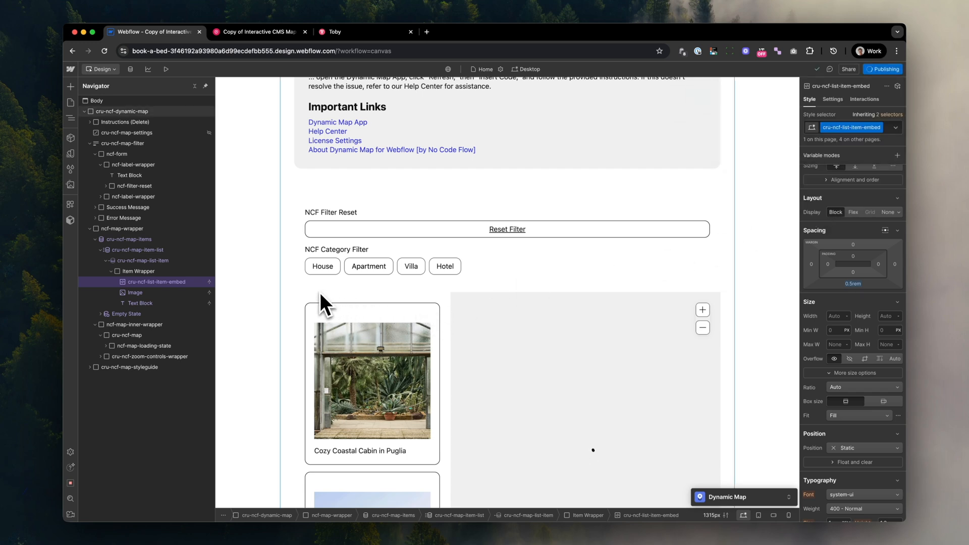
left_click(883, 69)
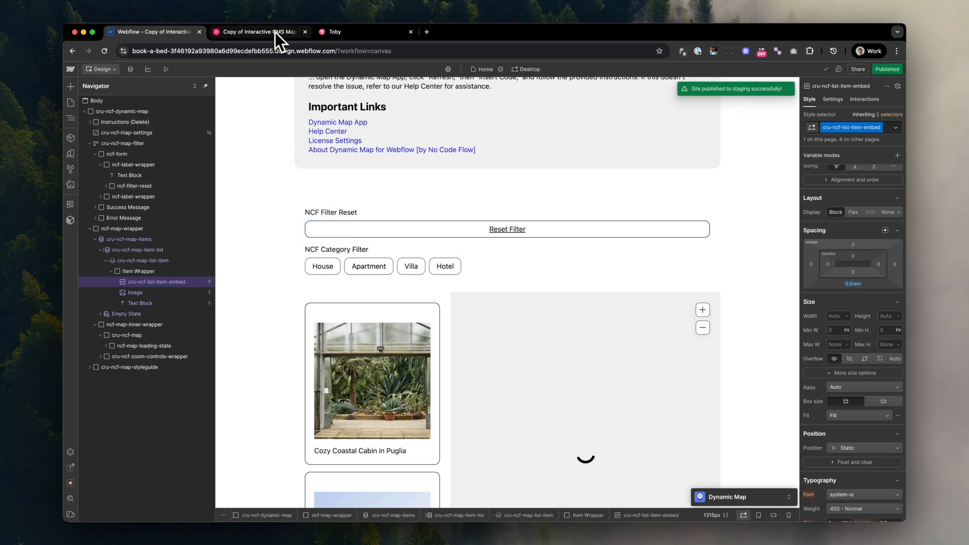
key("cmd+r")
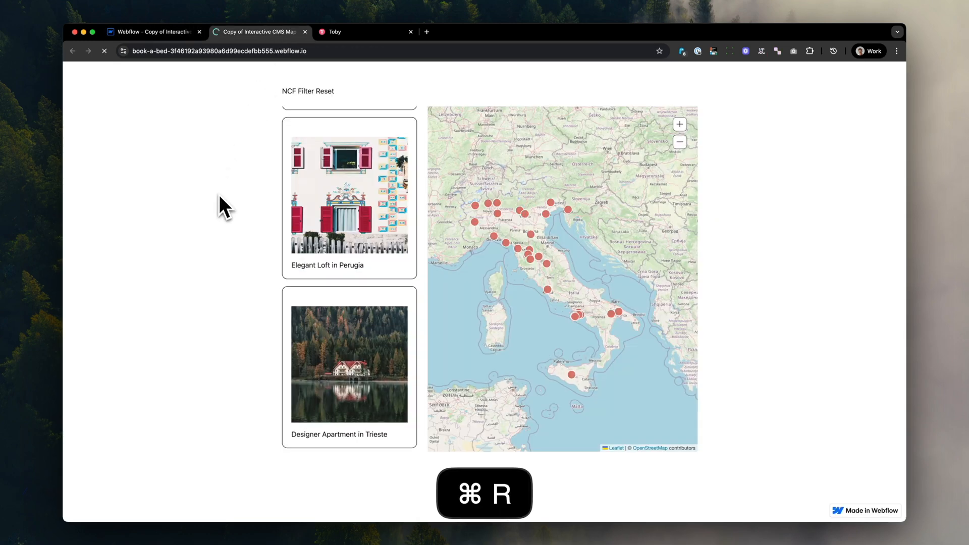
key("cmd+r")
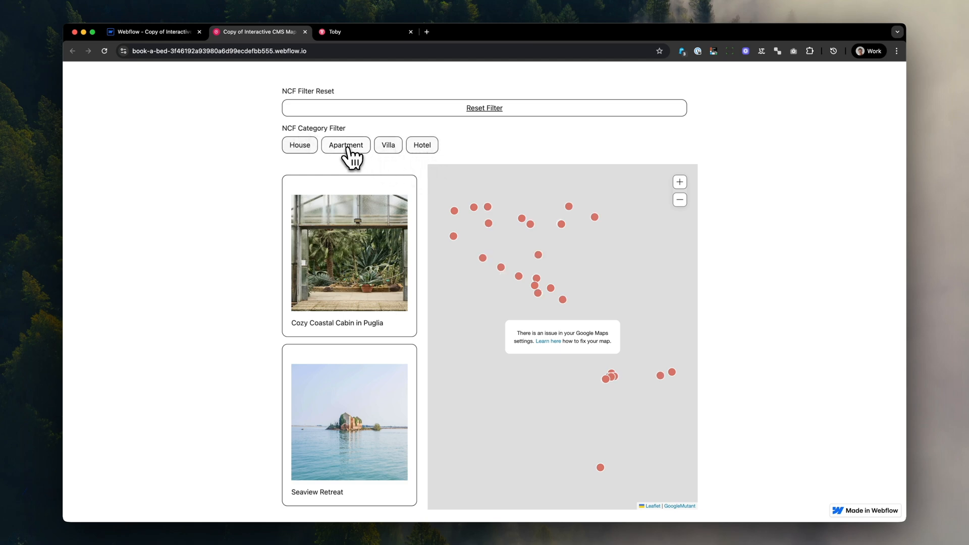
left_click(365, 32)
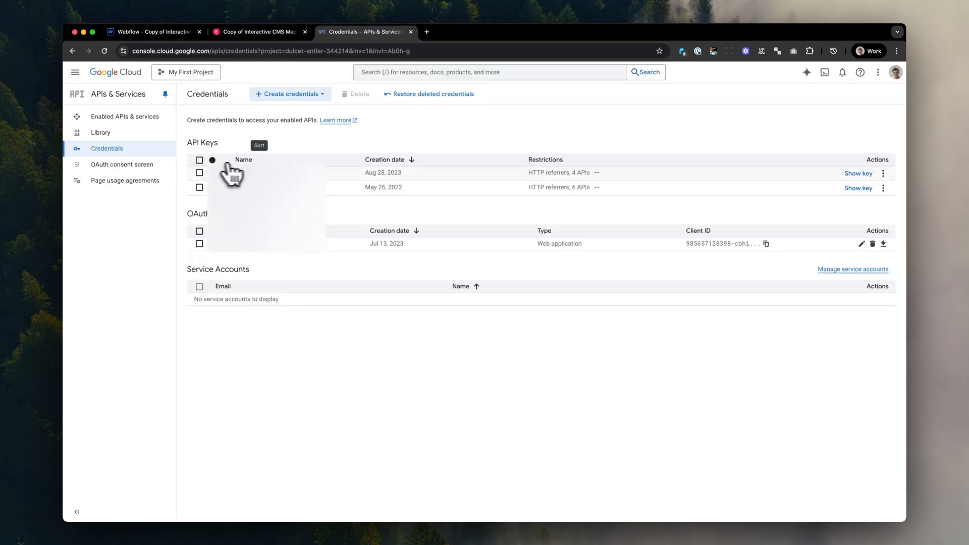
- Add the published site URL to the Maps API Key's website restrictions and save
left_click(259, 187)
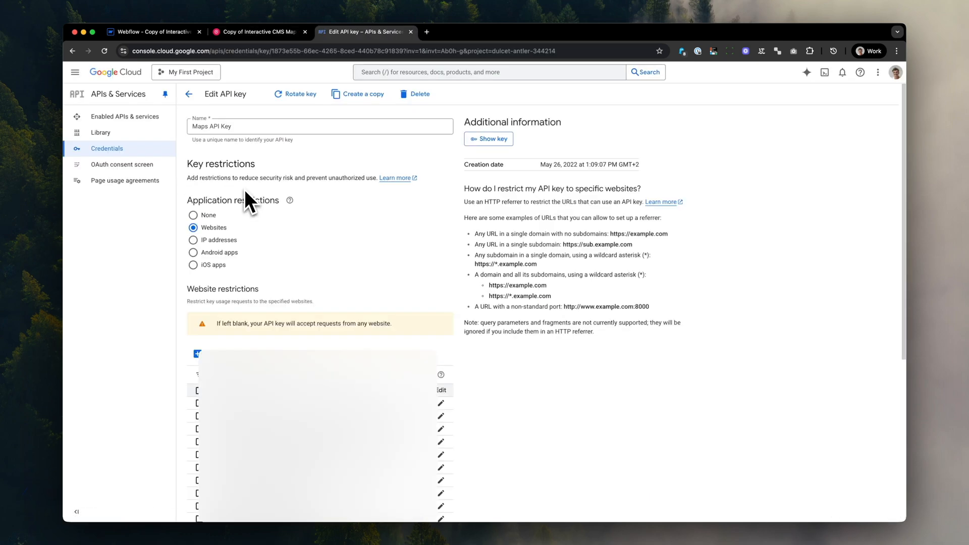
scroll("down", 3)
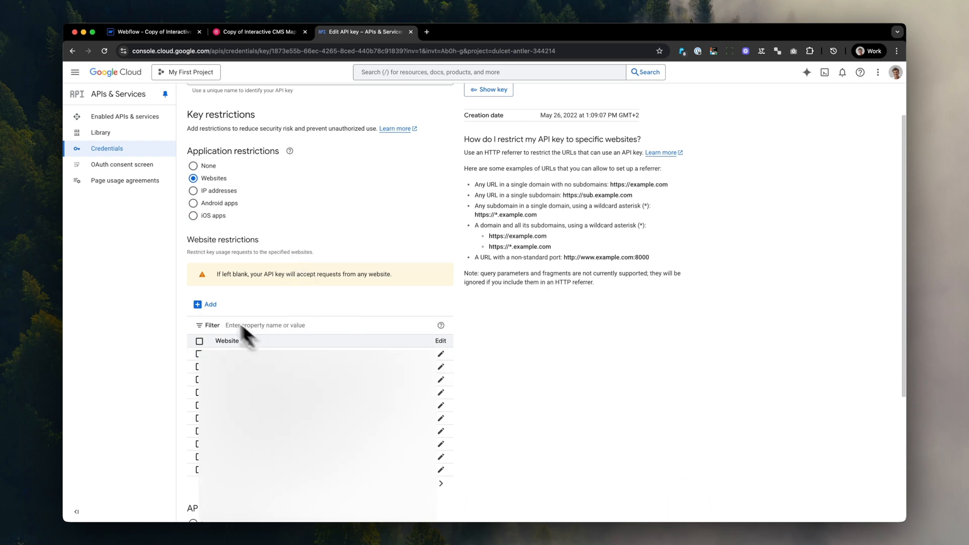
left_click(205, 304)
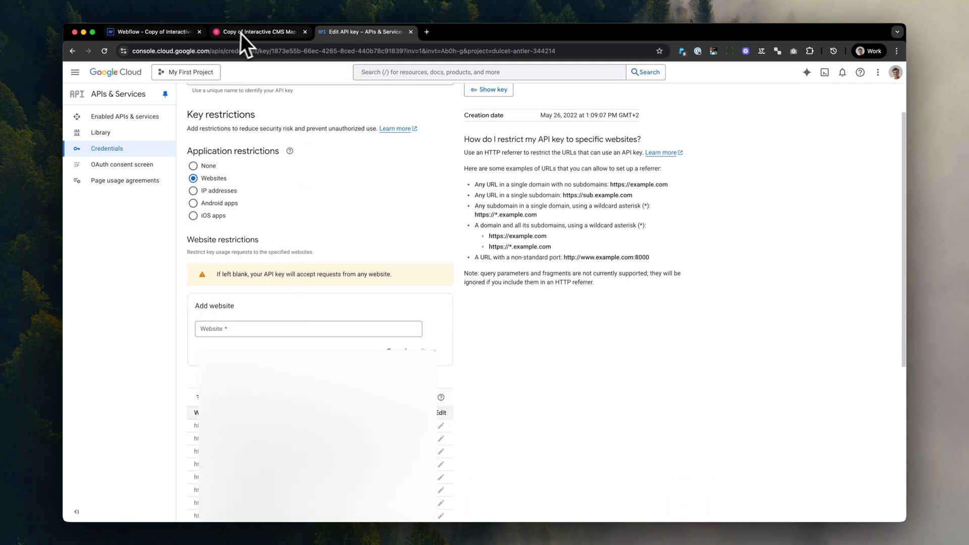
key("cmd+c")
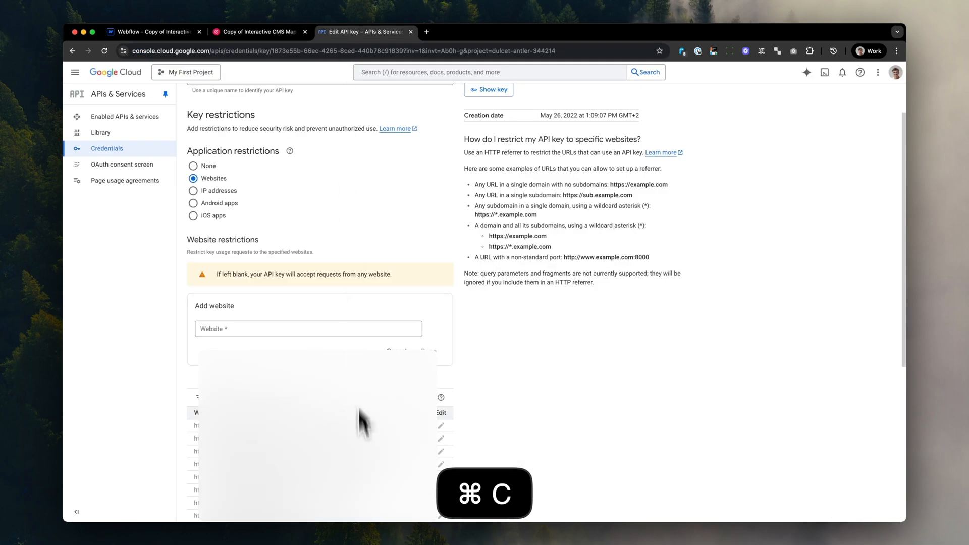
key("cmd+v")
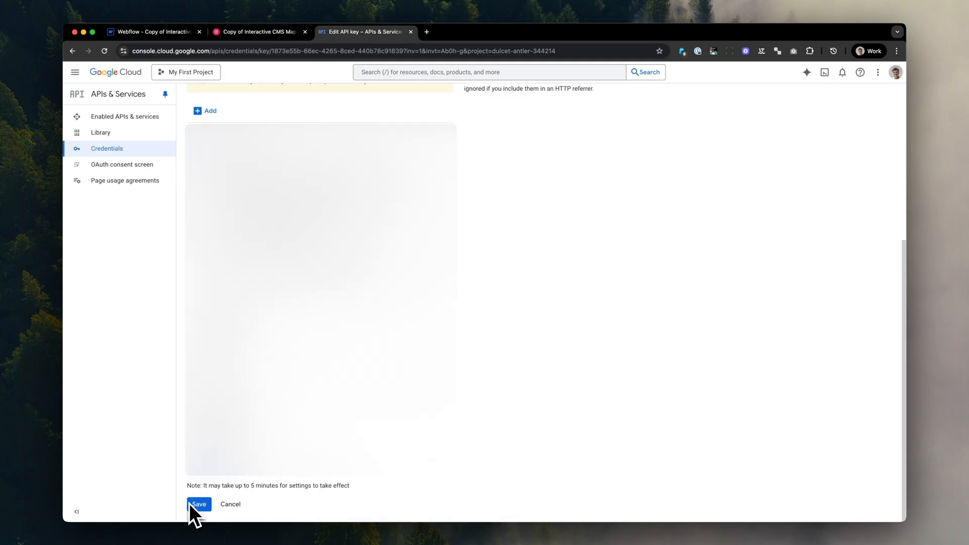
left_click(199, 504)
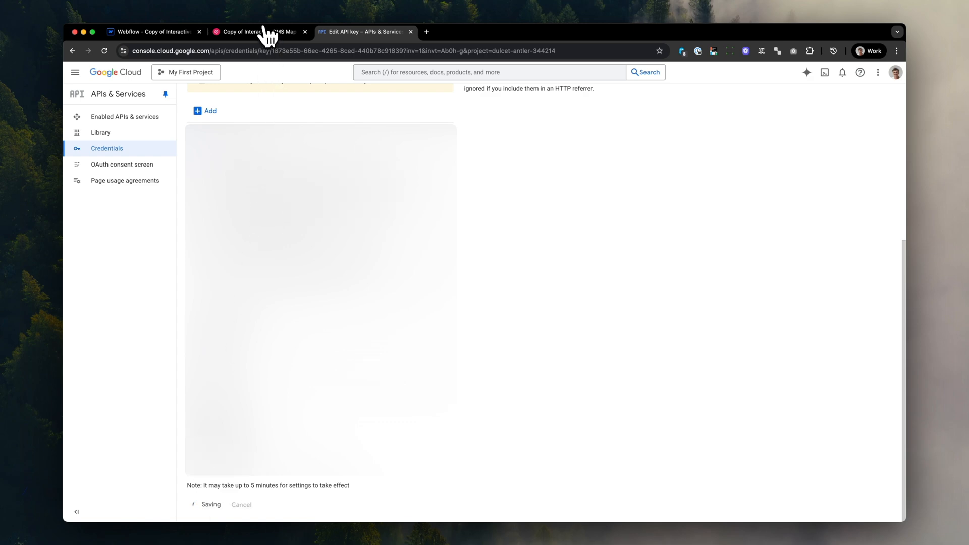
mouse_move(267, 148)
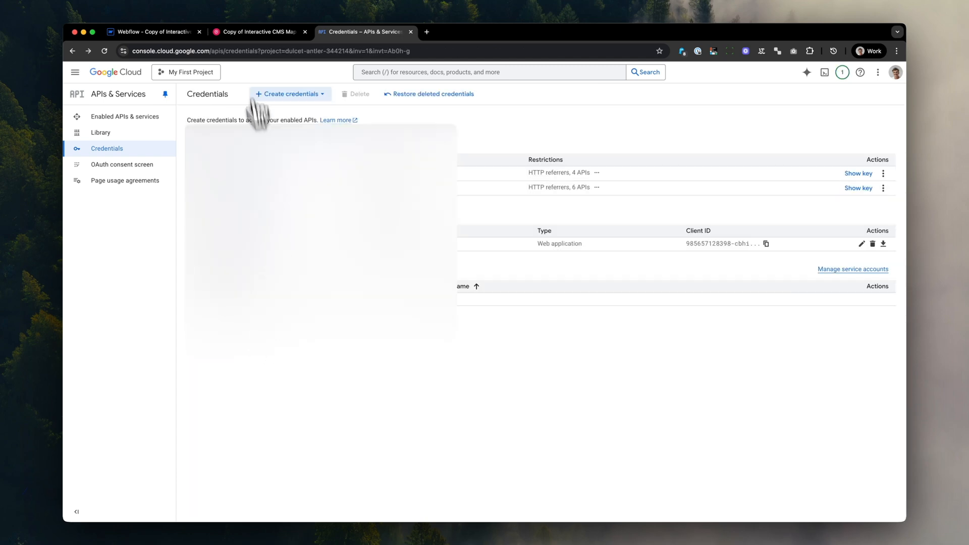
- Reload the published map page twice after the API key change
key("cmd+r")
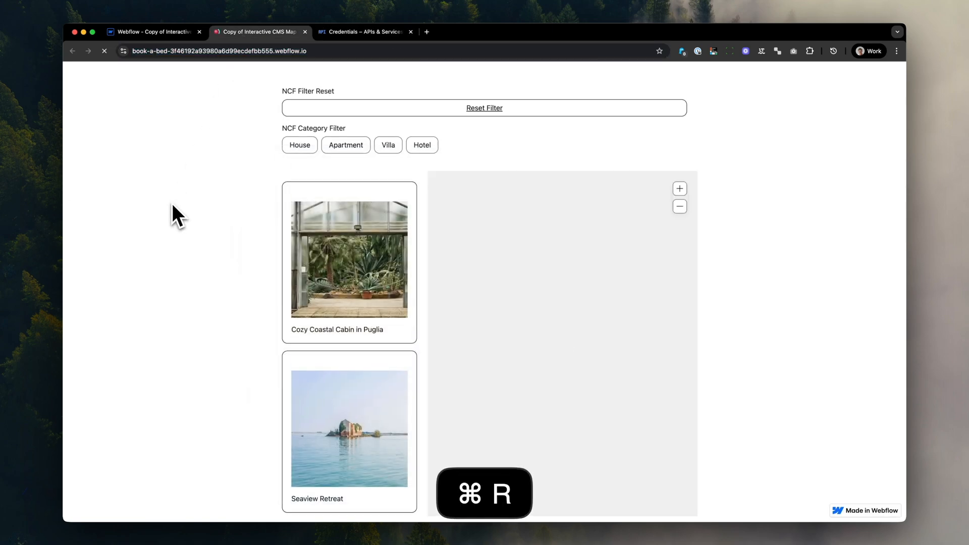
key("cmd+r")
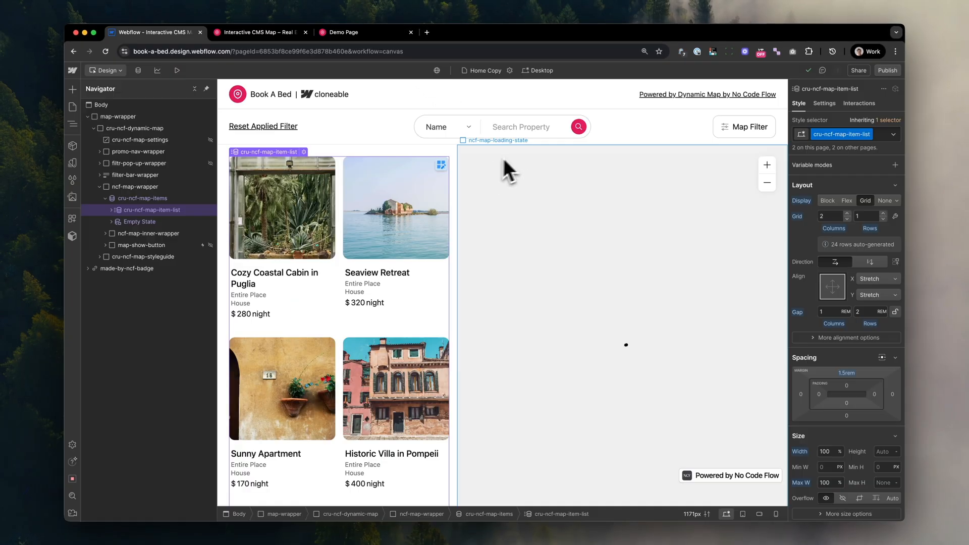
mouse_move(433, 282)
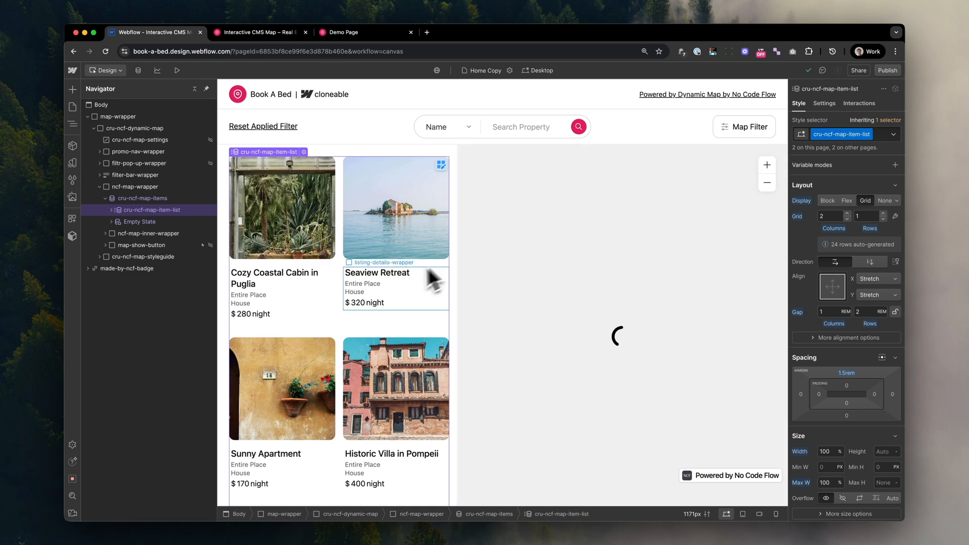
mouse_move(344, 276)
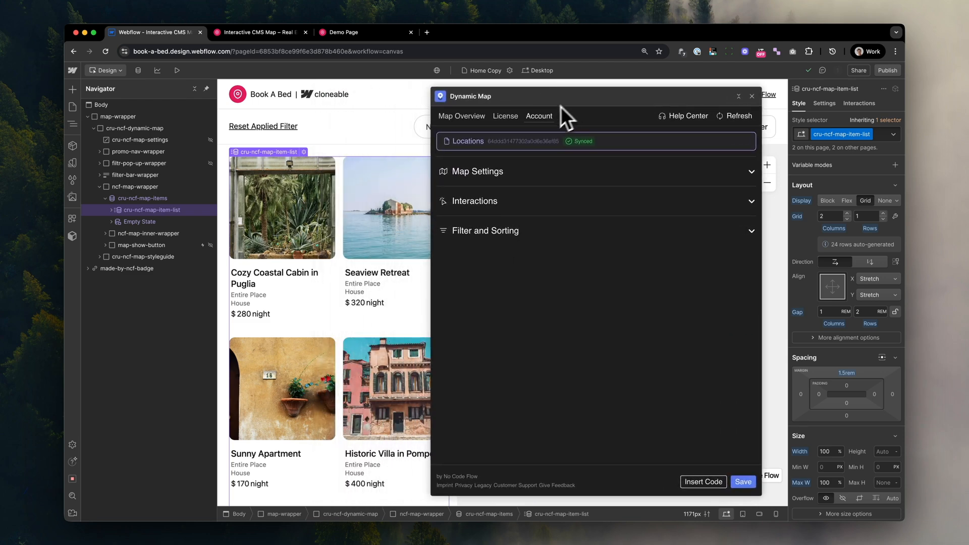
- Expand the Map Settings and Filter and Sorting sections of the Book A Bed map
left_click(477, 171)
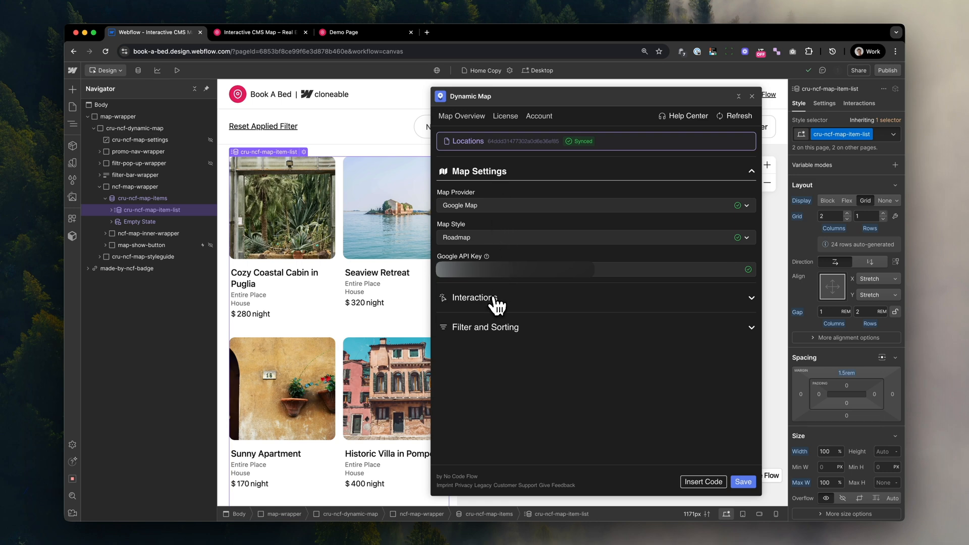
left_click(494, 327)
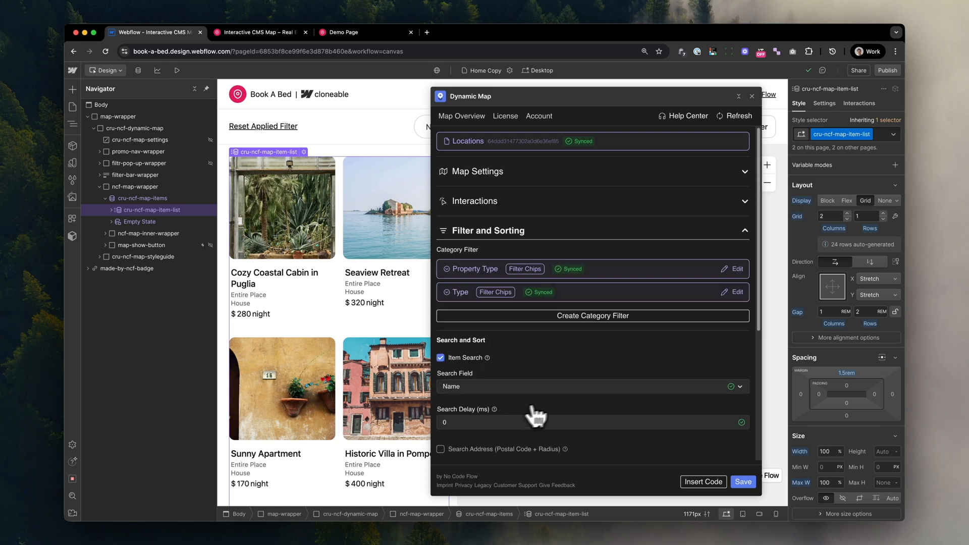